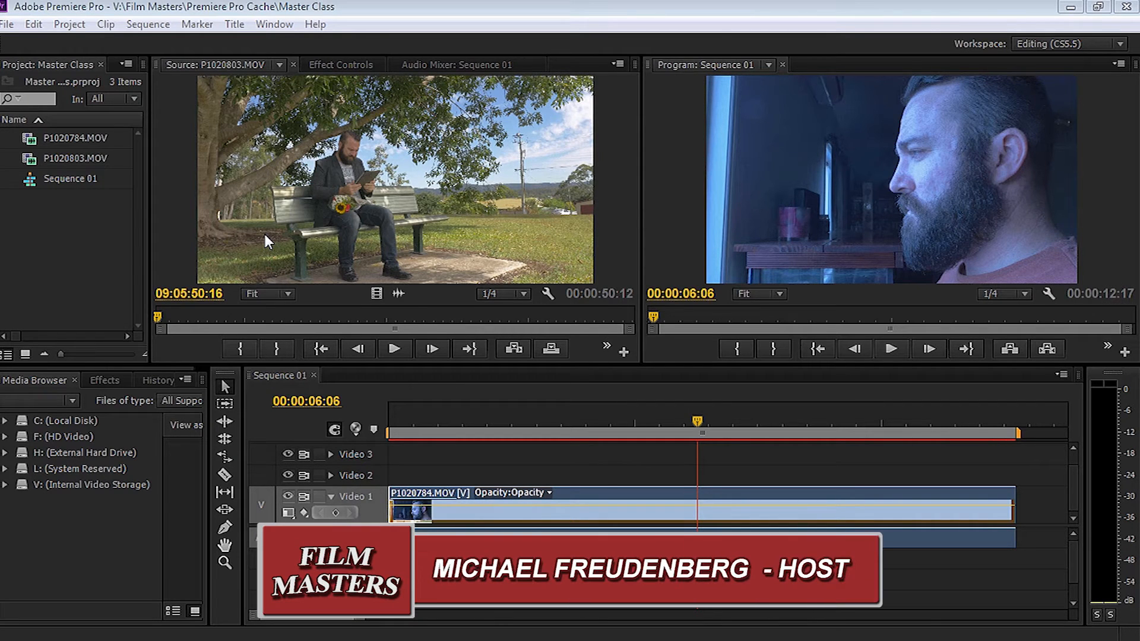
# - Show Effect Controls for P1020784.MOV and the Effects library side by side
pyautogui.click(341, 64)
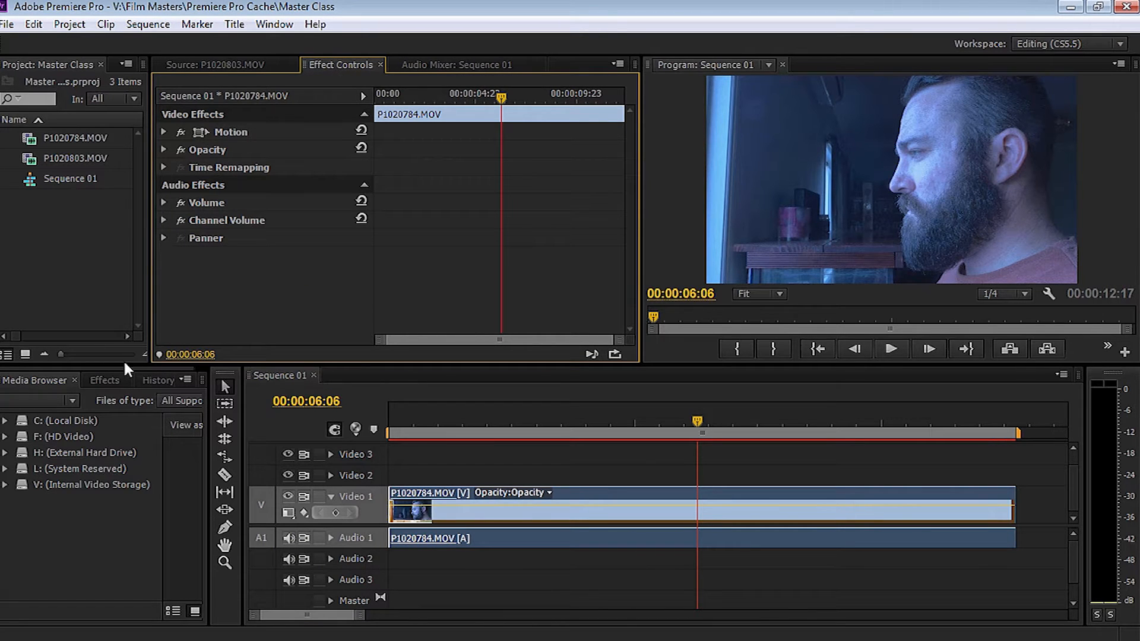
pyautogui.click(104, 380)
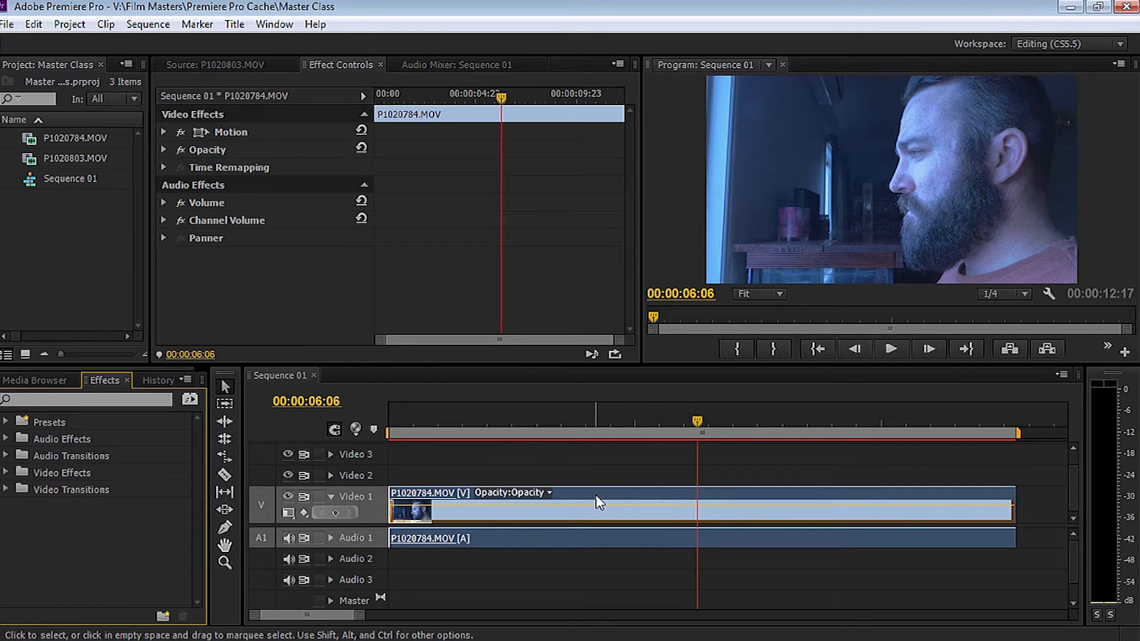
pyautogui.moveTo(738, 399)
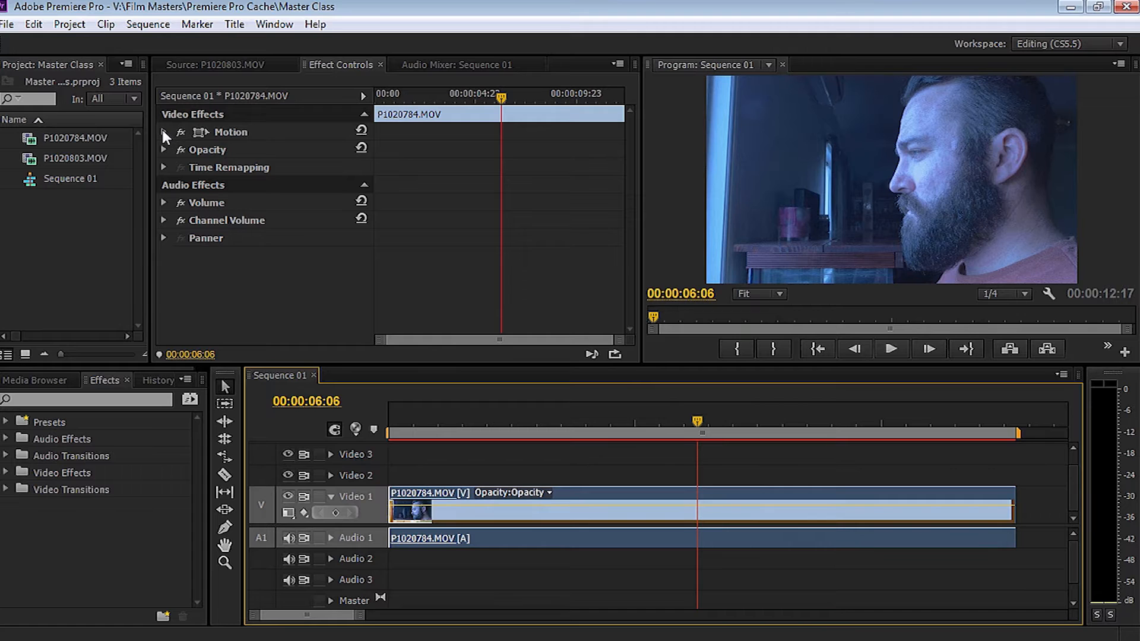
# - Under Motion, keyframe Position, set Scale 117, Rotation -1° and Anchor Point Y 1085
pyautogui.click(164, 132)
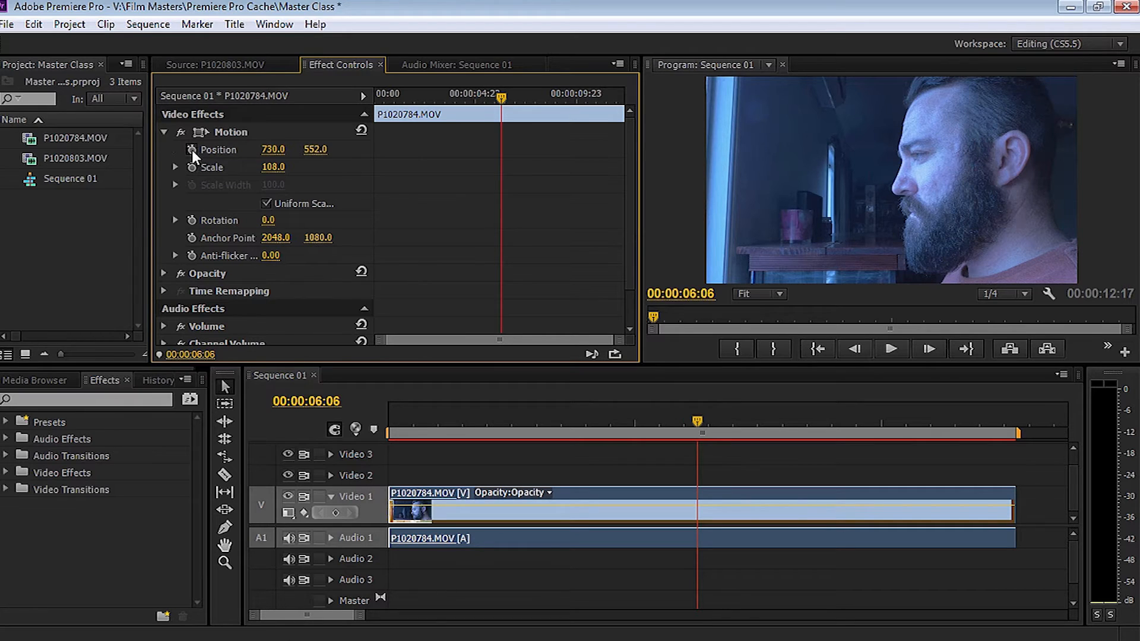
pyautogui.click(192, 150)
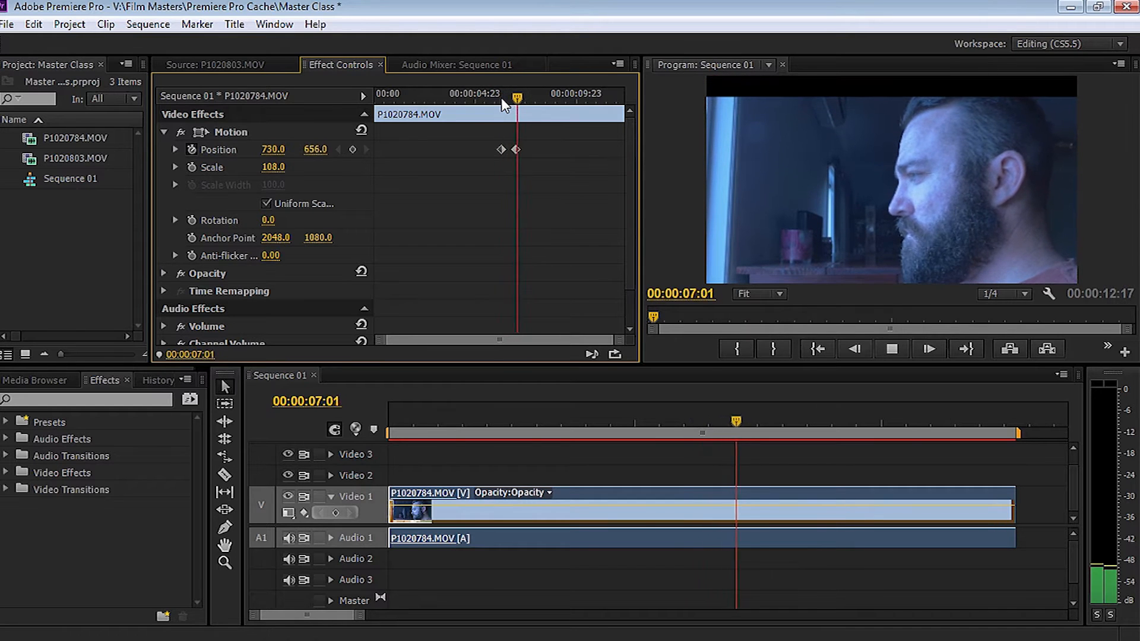
pyautogui.click(892, 349)
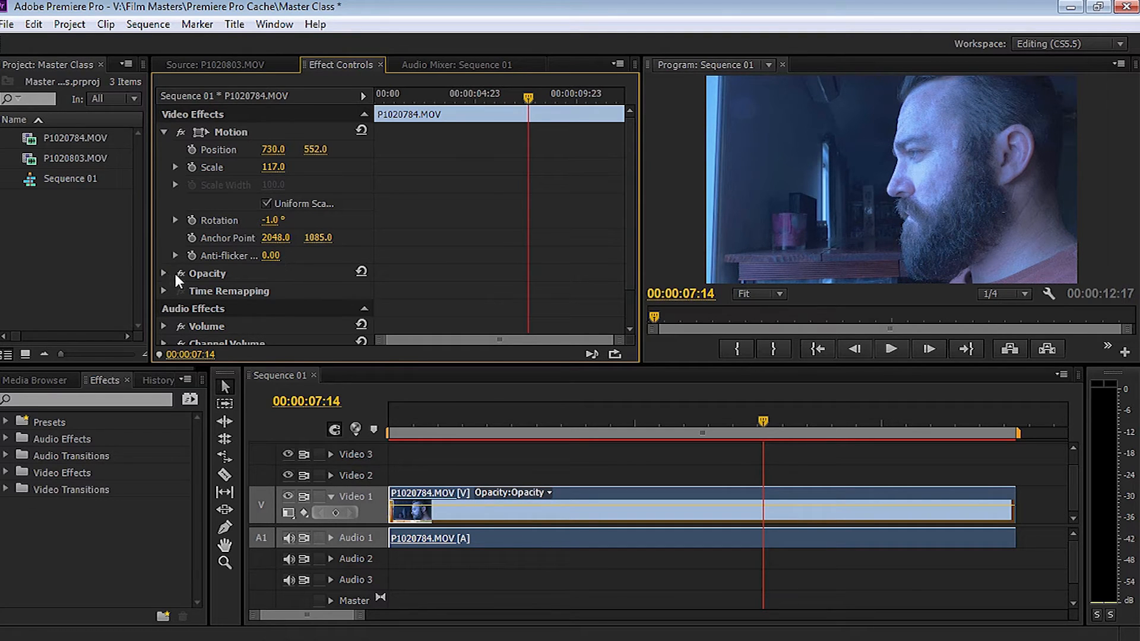
pyautogui.click(164, 132)
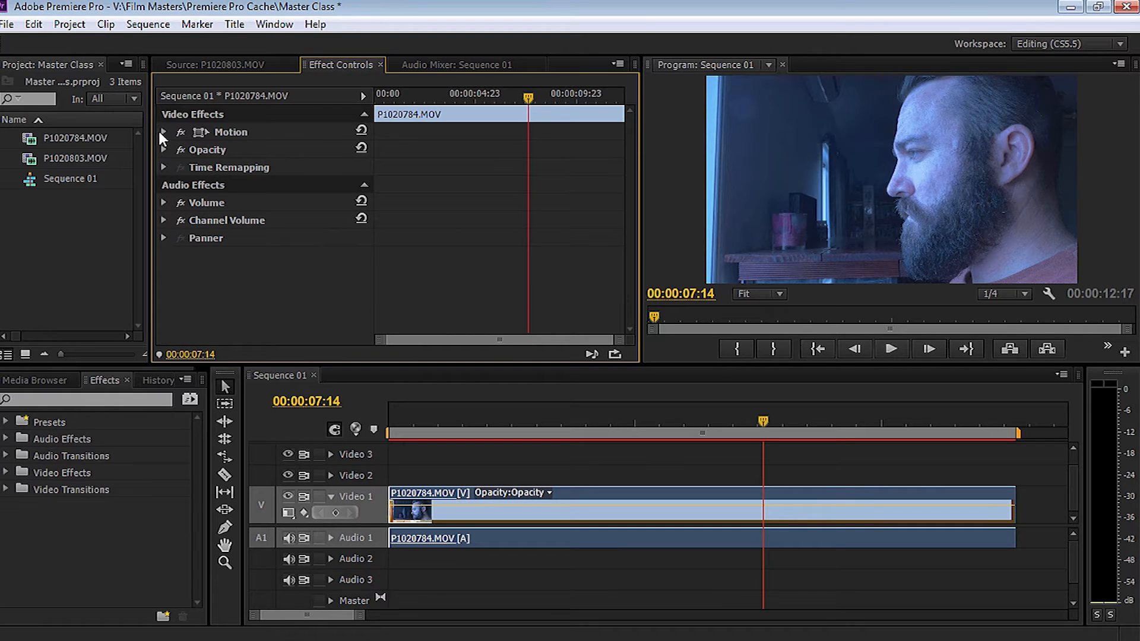
# - Add an opacity keyframe at 00:00:02:00, then remove all opacity keyframes leaving 100%
pyautogui.click(164, 150)
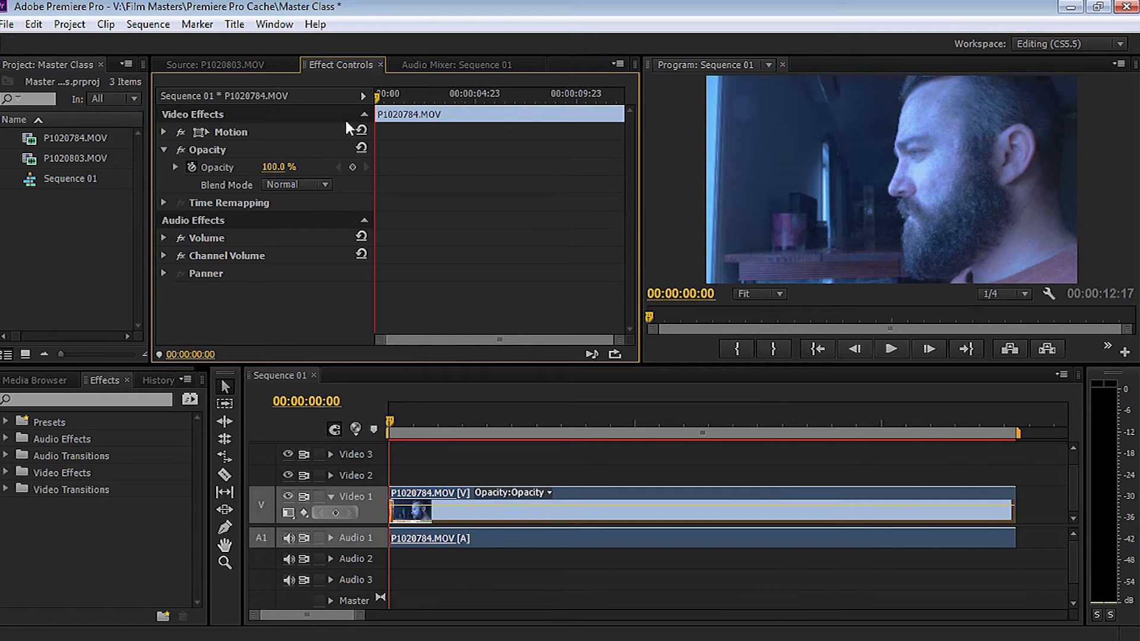
pyautogui.click(891, 349)
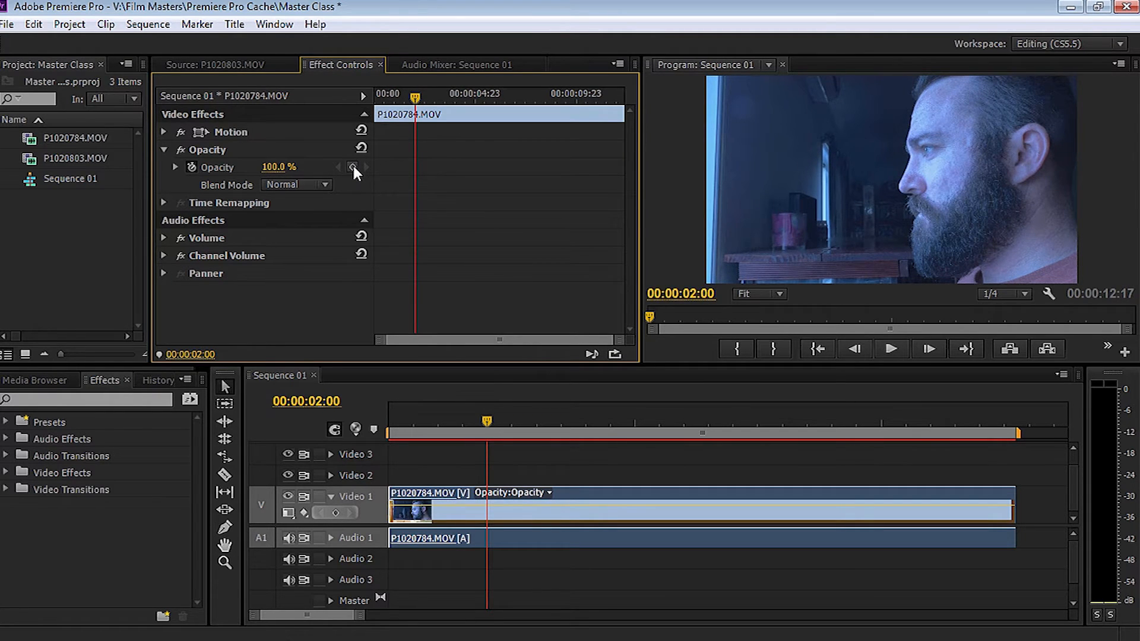
pyautogui.click(353, 168)
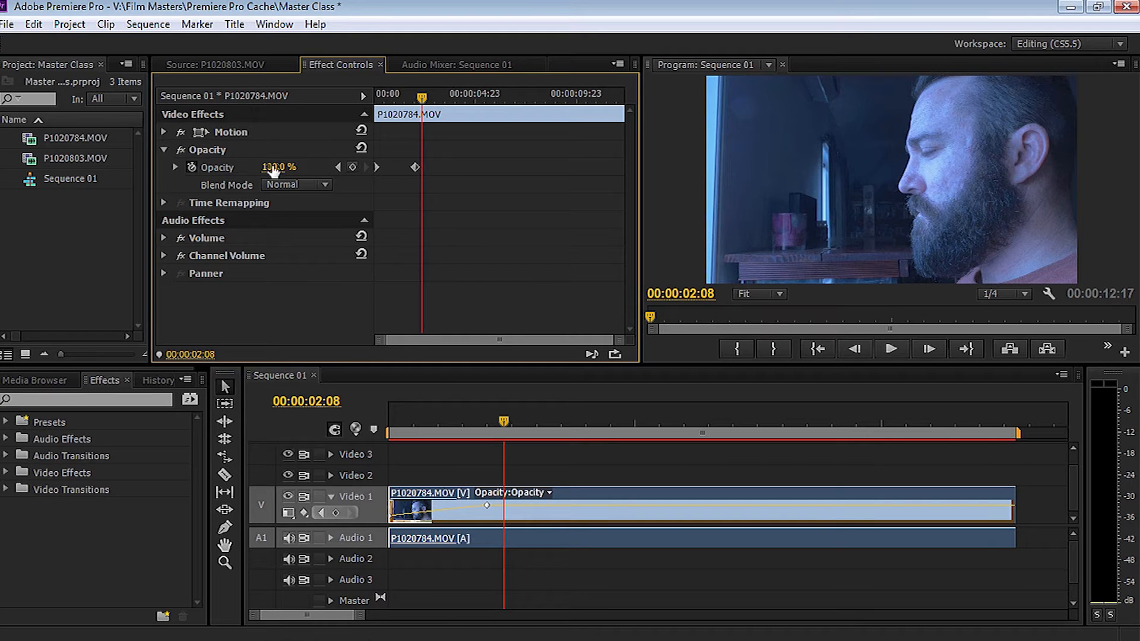
pyautogui.click(191, 167)
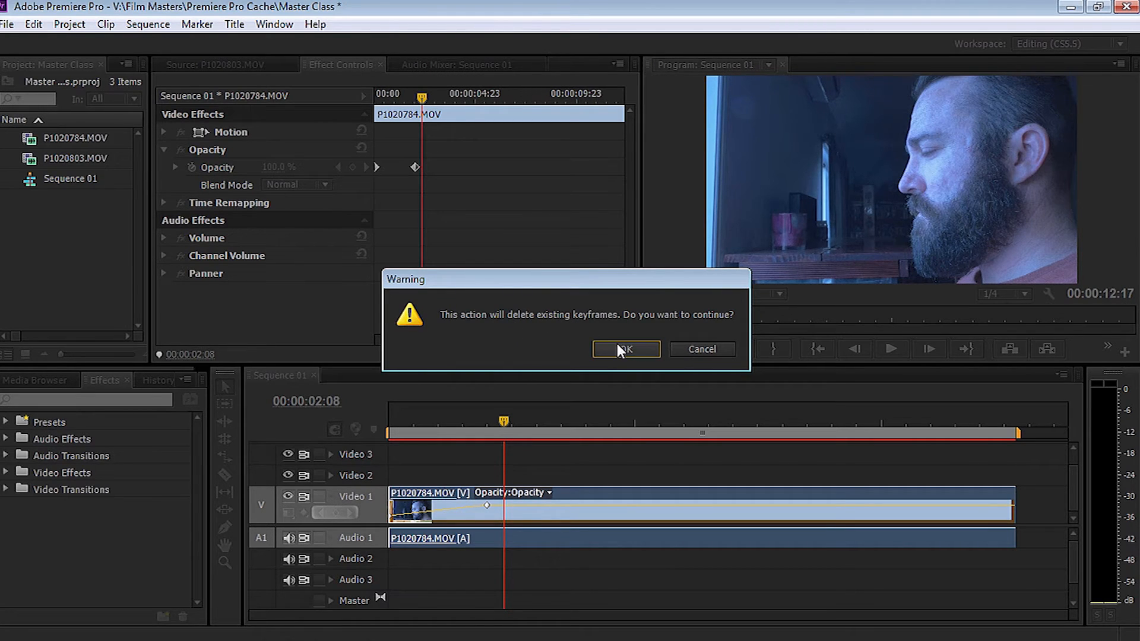
pyautogui.click(626, 349)
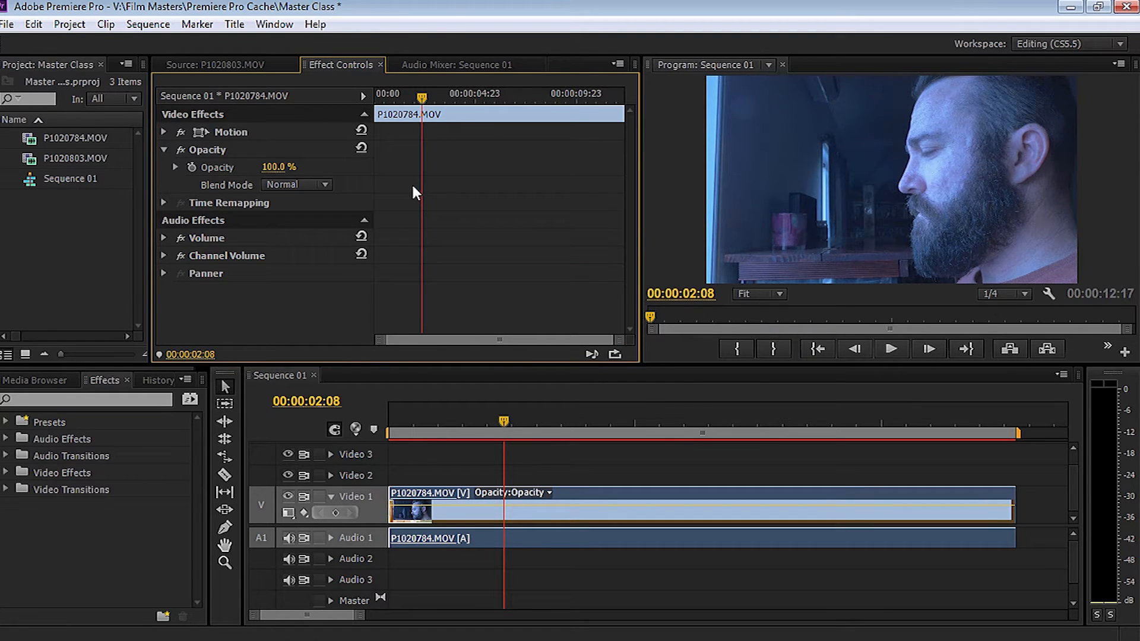
# - Peek at Time Remapping and Volume, then reveal the Panner balance control
pyautogui.click(164, 203)
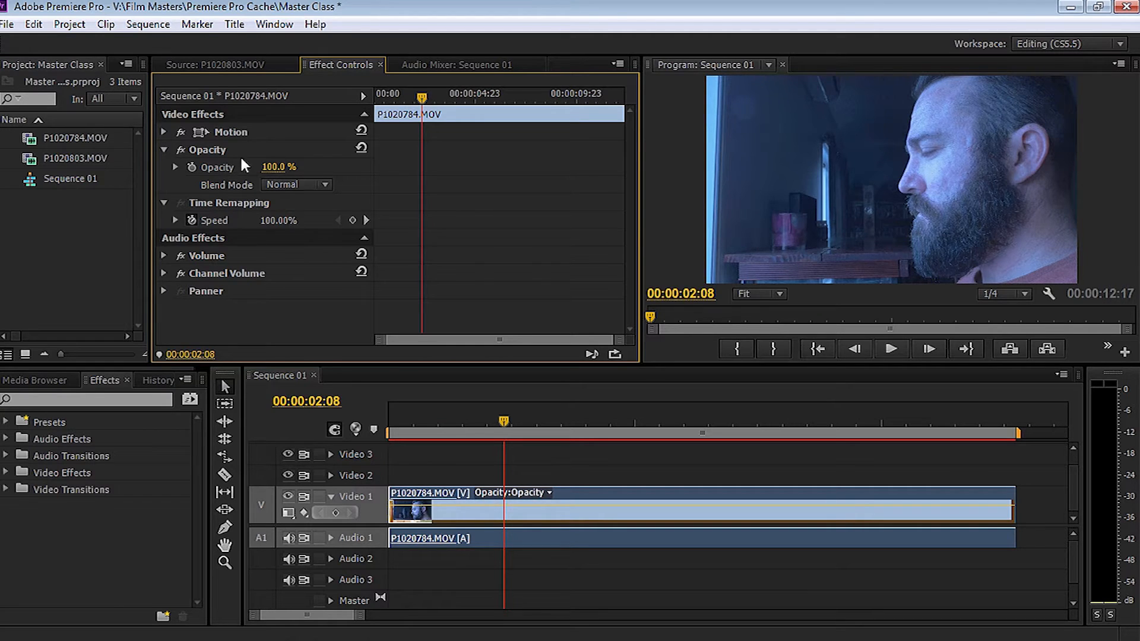
pyautogui.click(164, 150)
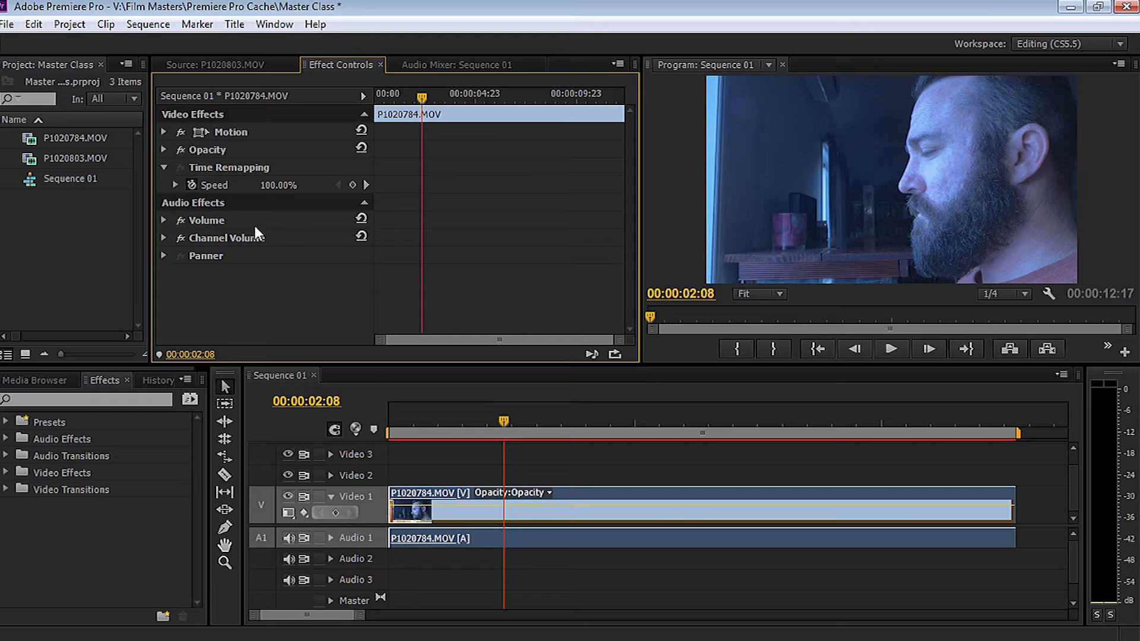
pyautogui.click(164, 221)
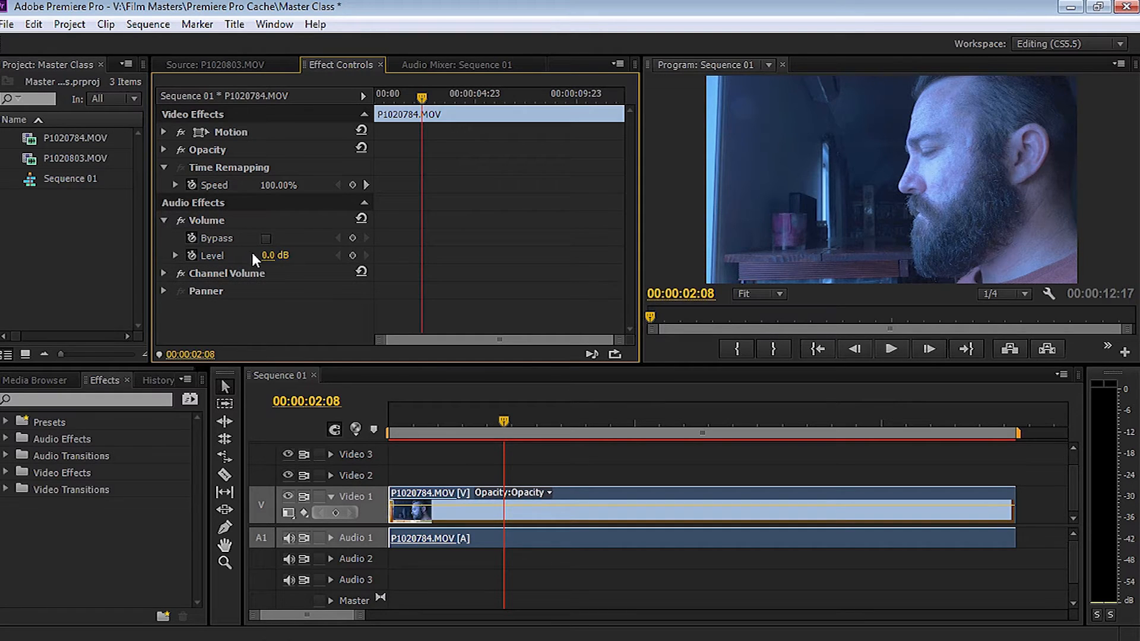
pyautogui.click(164, 221)
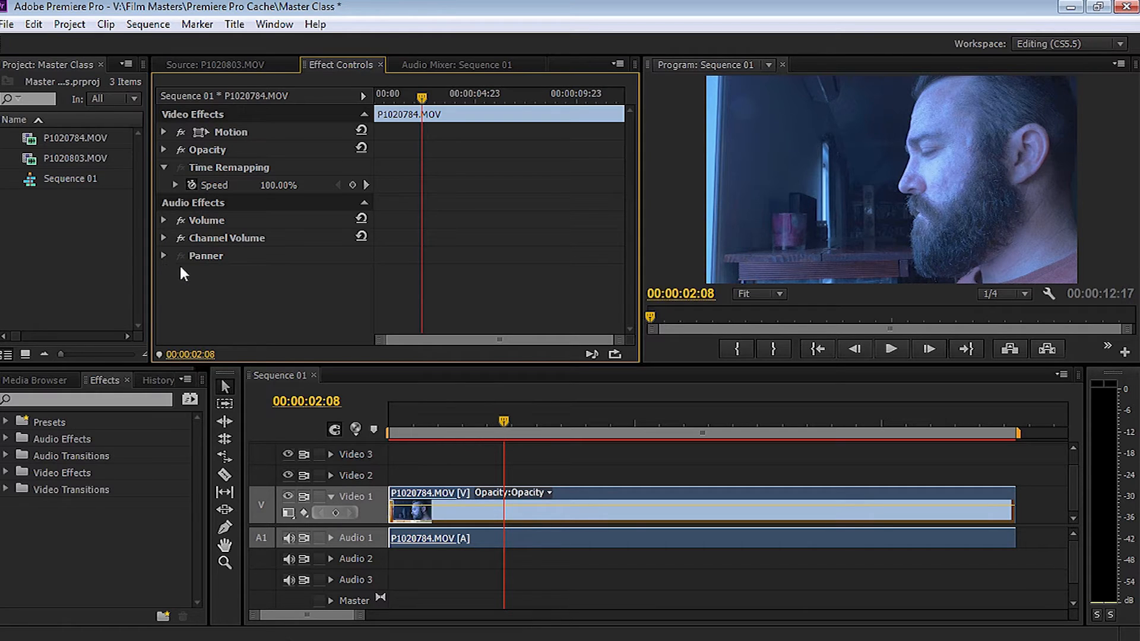
pyautogui.click(164, 256)
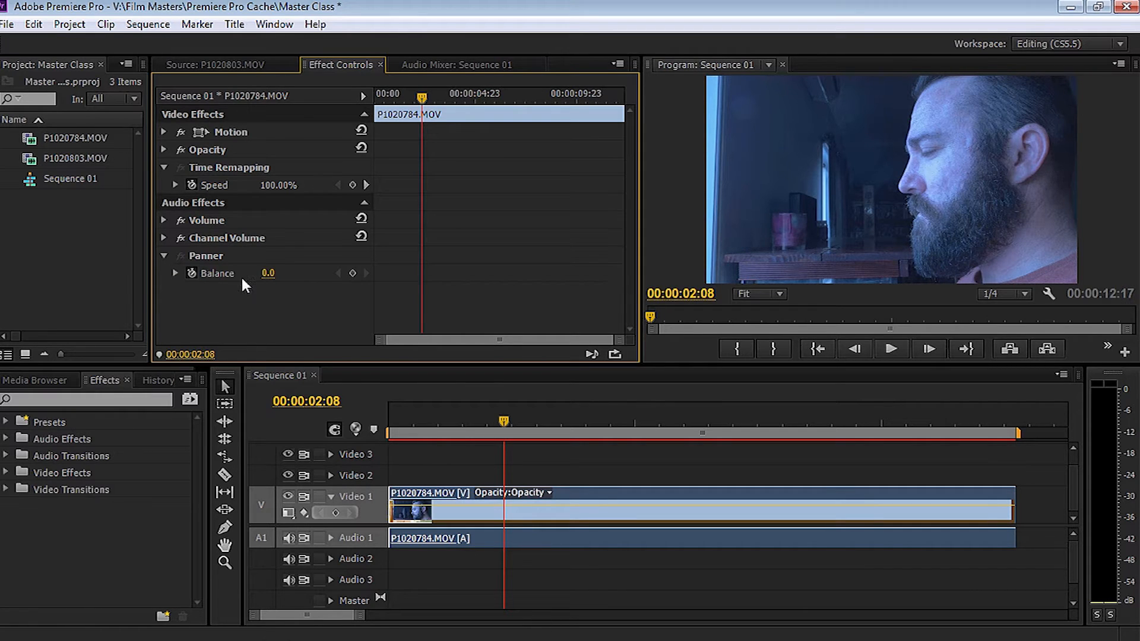
pyautogui.moveTo(246, 297)
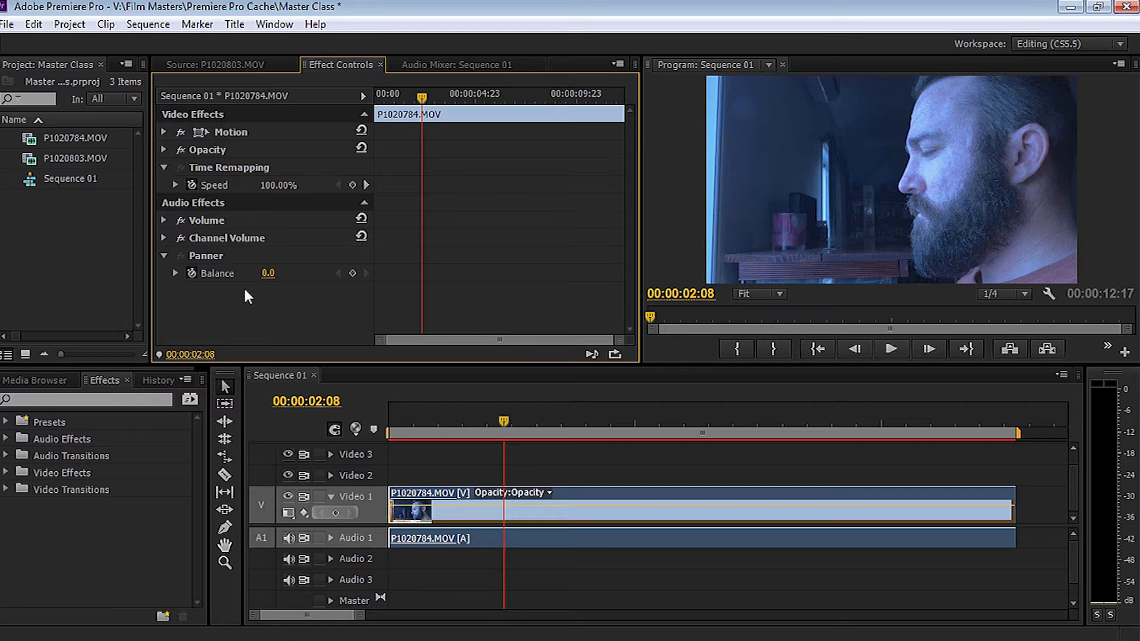
# - Scrub the audio balance through -13.4 and 16.8 to a final 39.6
pyautogui.moveTo(268, 273); pyautogui.dragTo(258, 273)
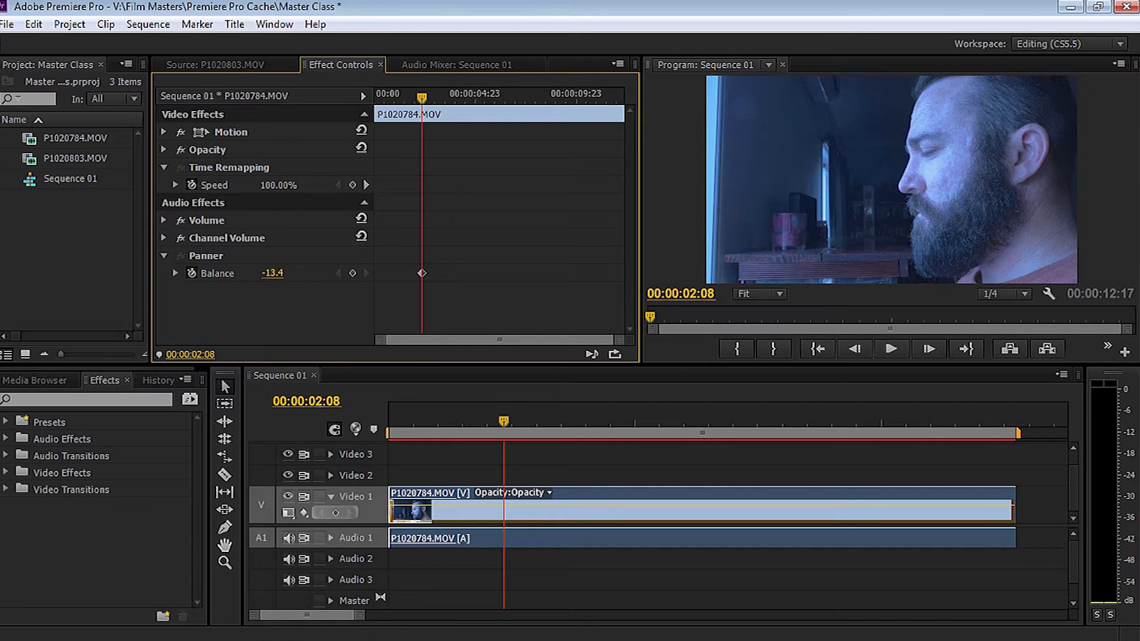
pyautogui.moveTo(273, 273); pyautogui.dragTo(273, 273)
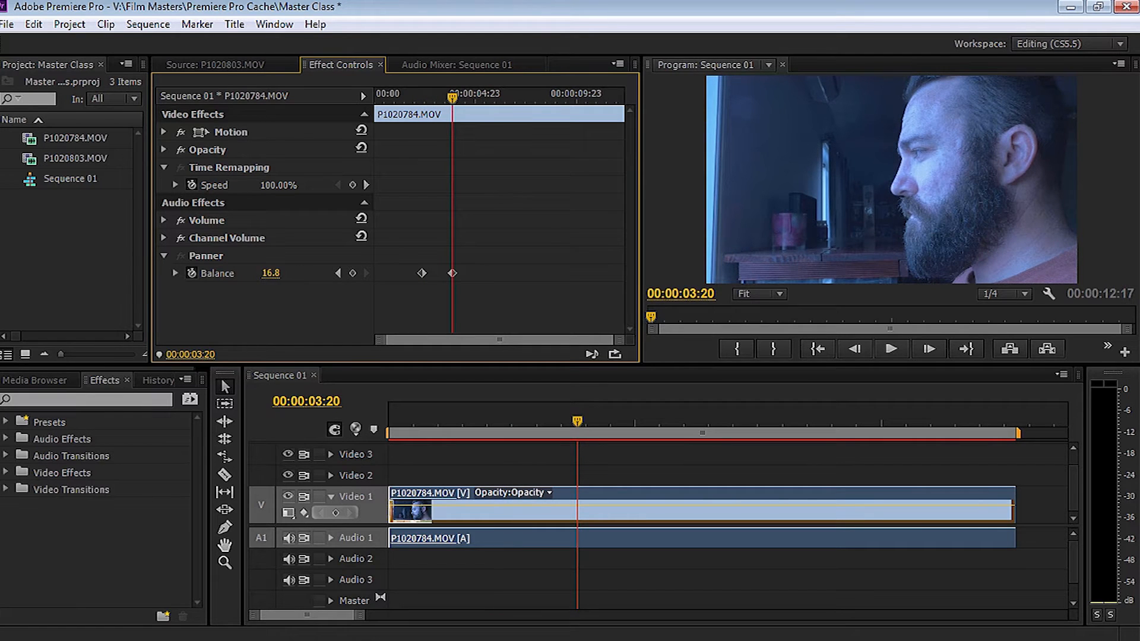
pyautogui.moveTo(271, 274); pyautogui.dragTo(356, 273)
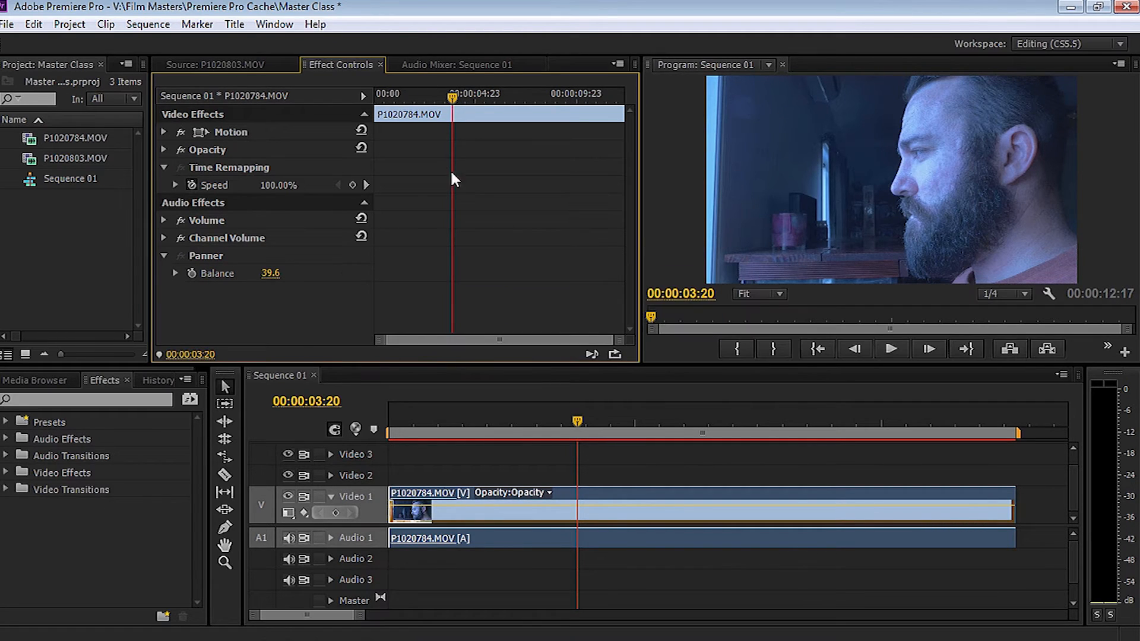
pyautogui.doubleClick(270, 273)
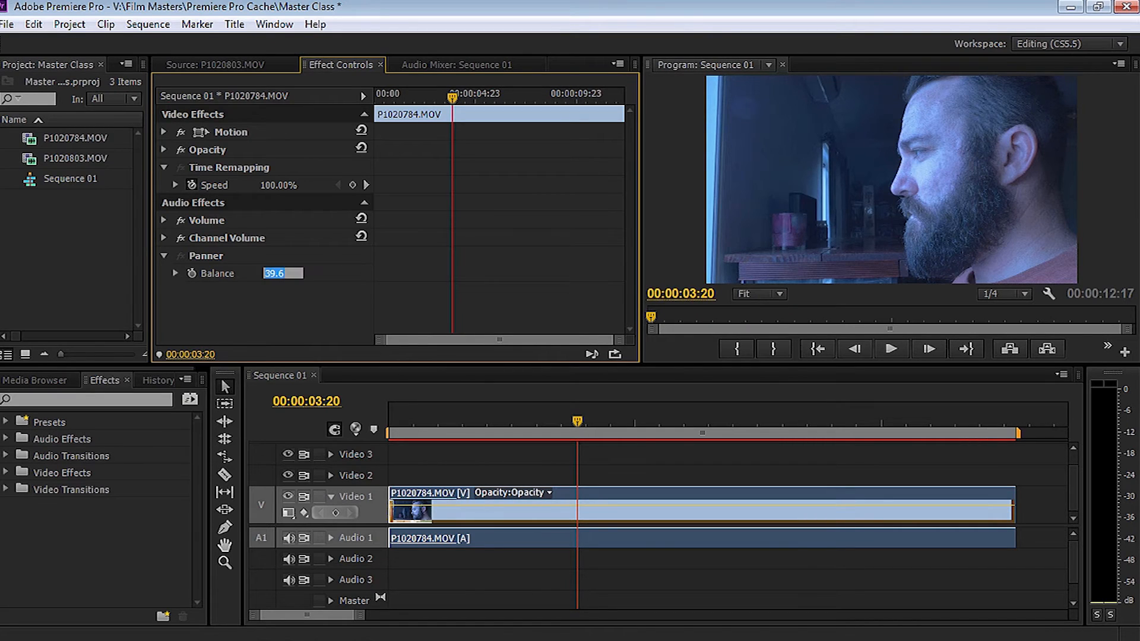
pyautogui.click(164, 256)
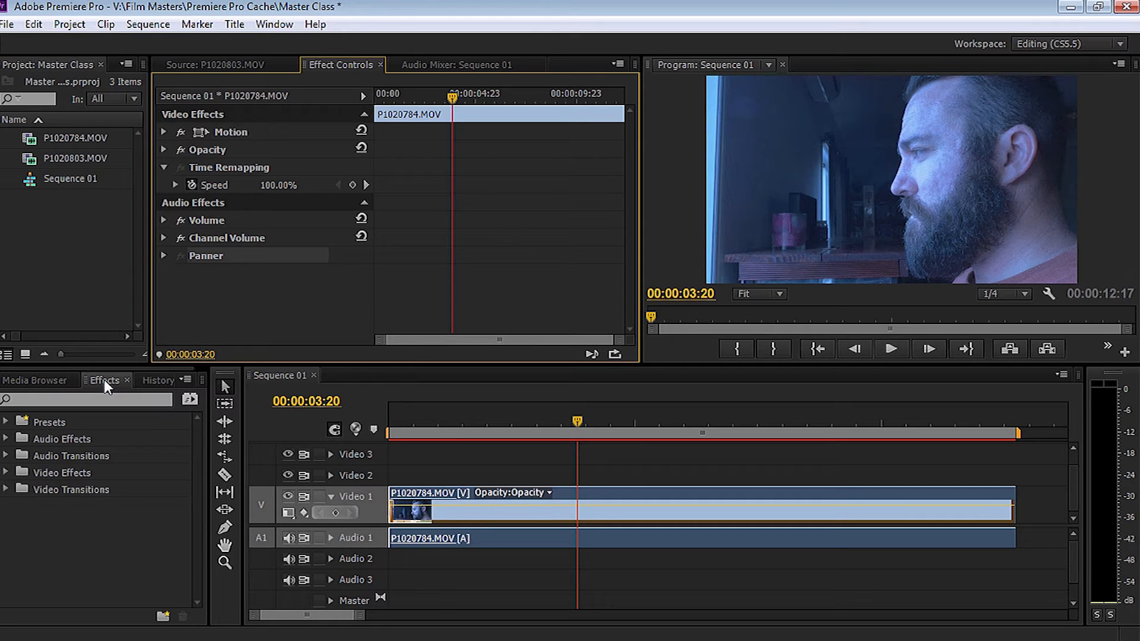
pyautogui.click(6, 422)
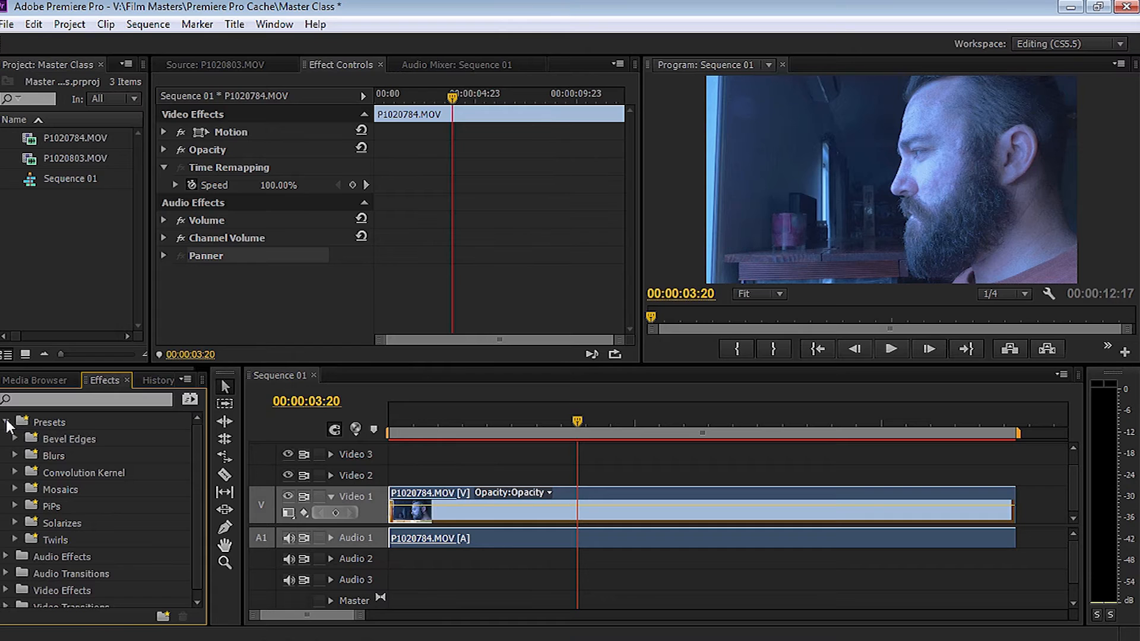
pyautogui.click(14, 422)
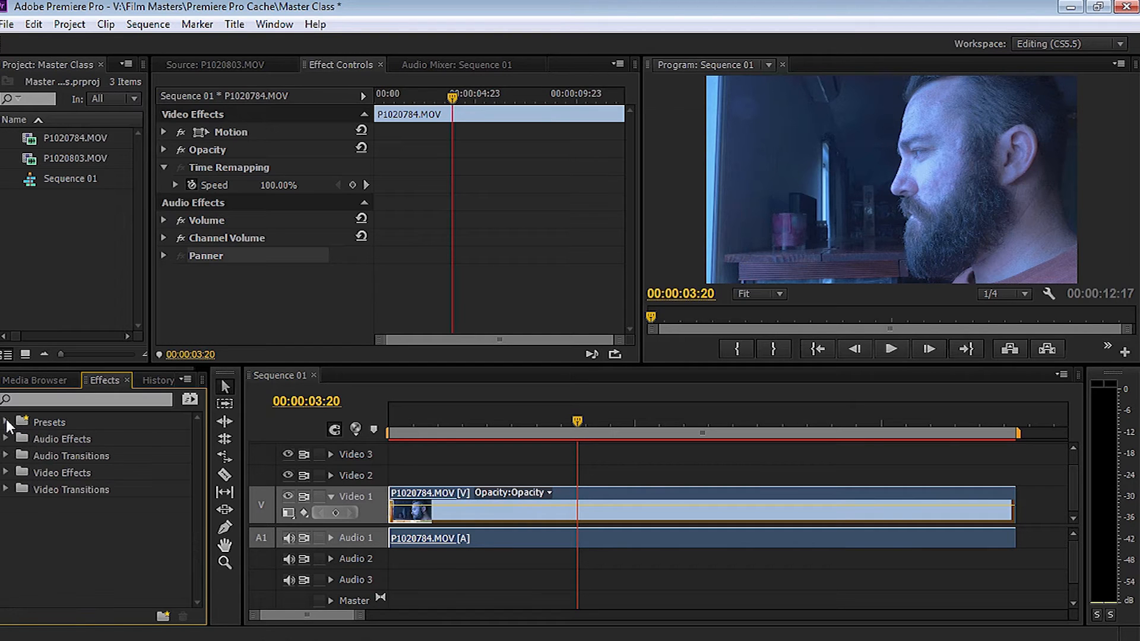
pyautogui.moveTo(76, 448)
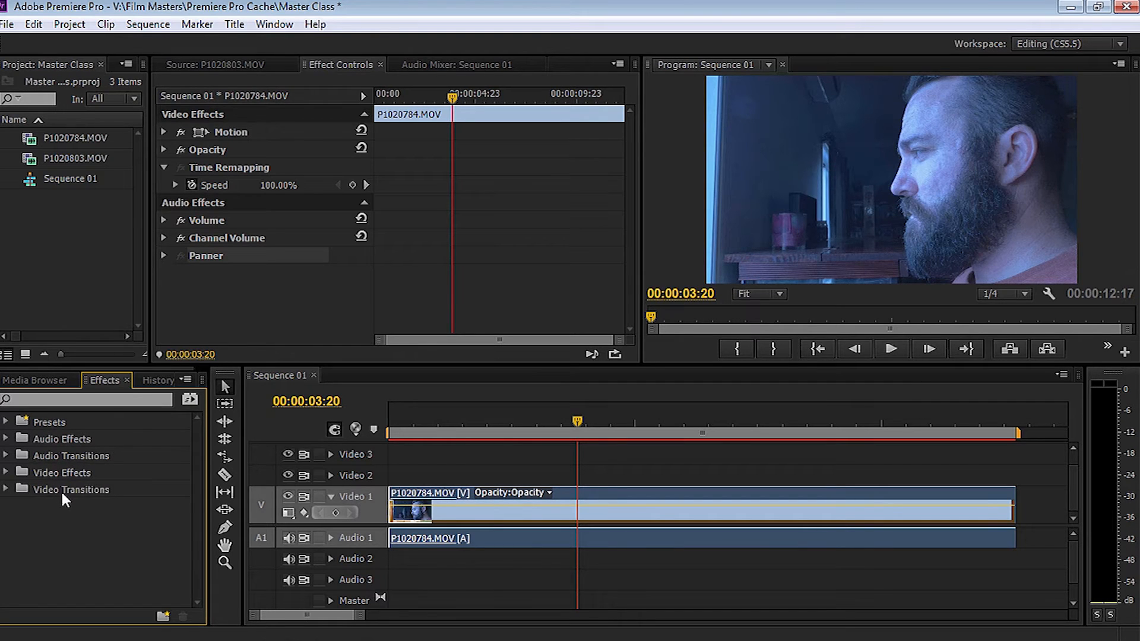
pyautogui.moveTo(75, 477)
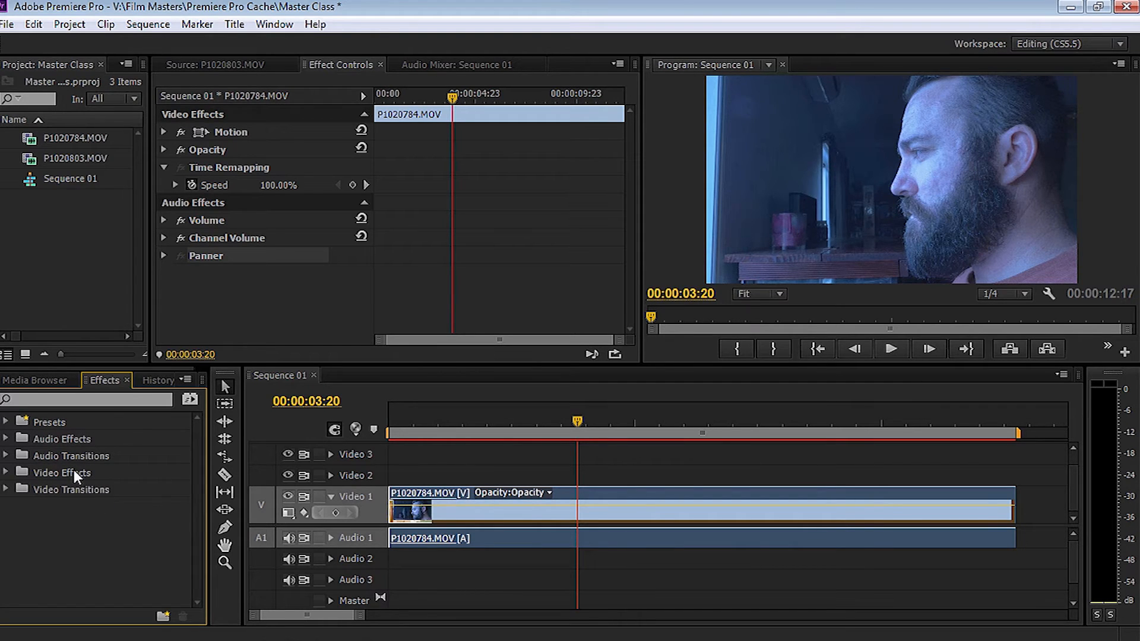
pyautogui.moveTo(47, 466)
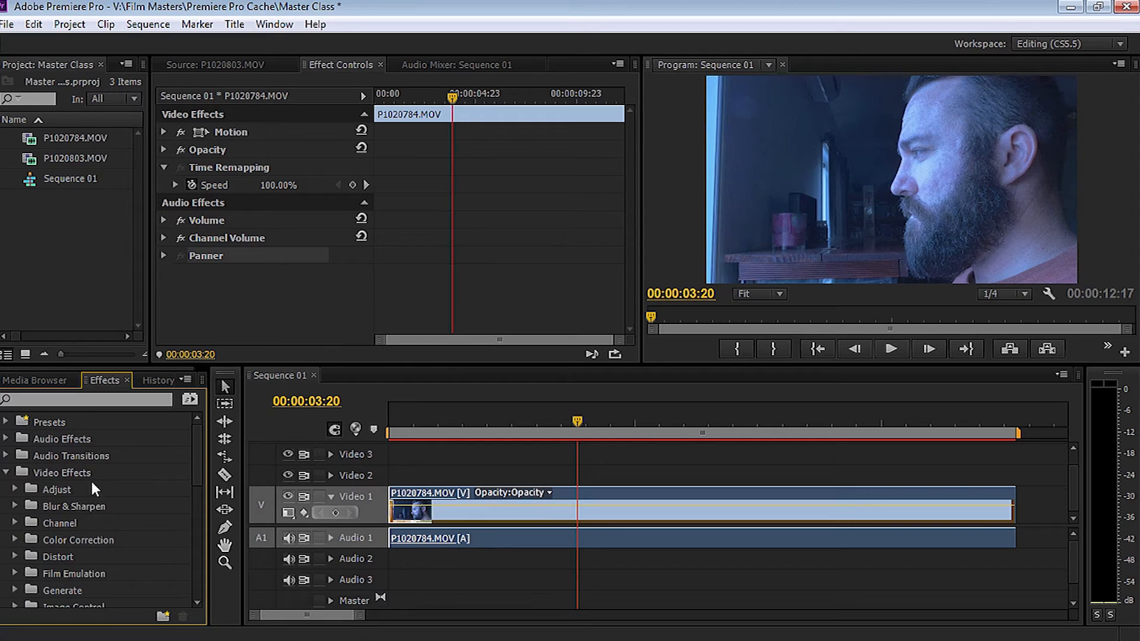
pyautogui.scroll(-3)
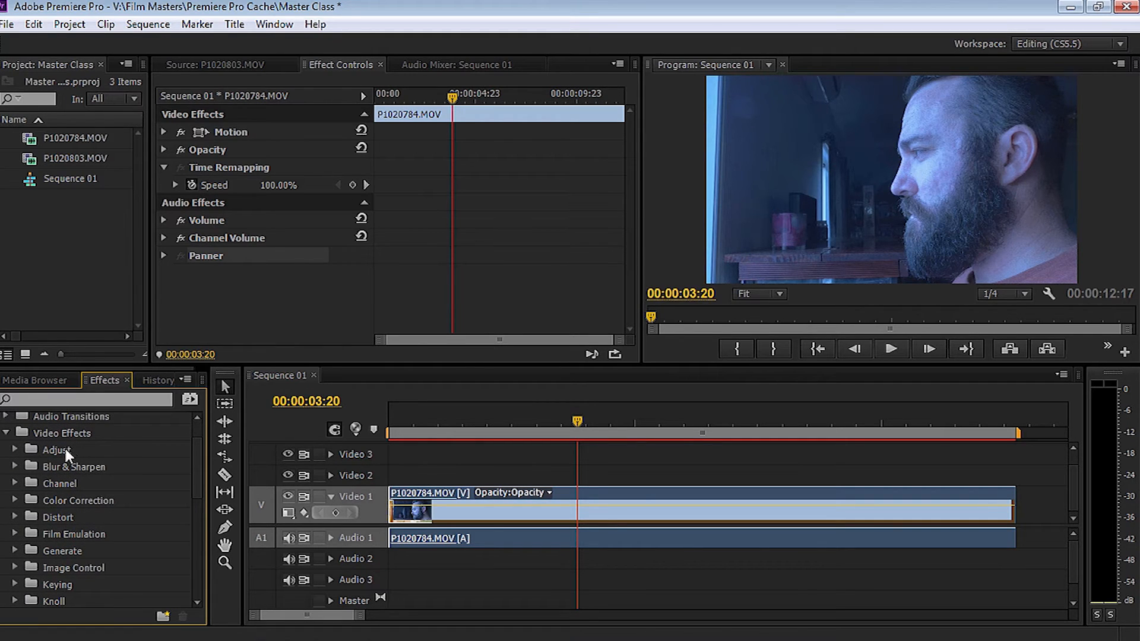
pyautogui.click(15, 449)
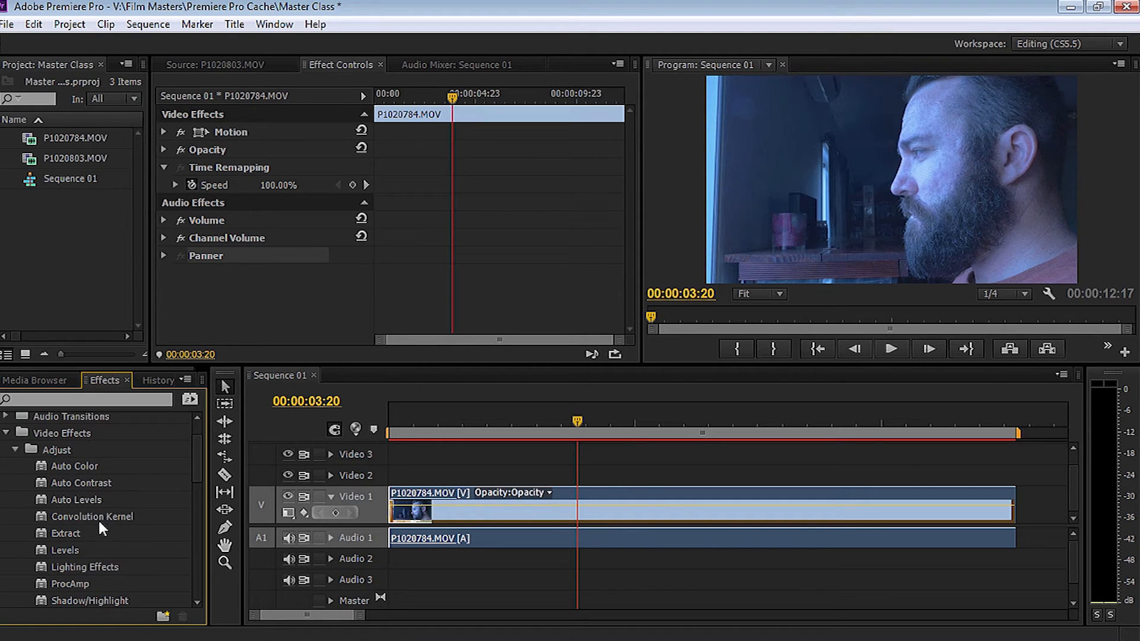
pyautogui.moveTo(73, 467)
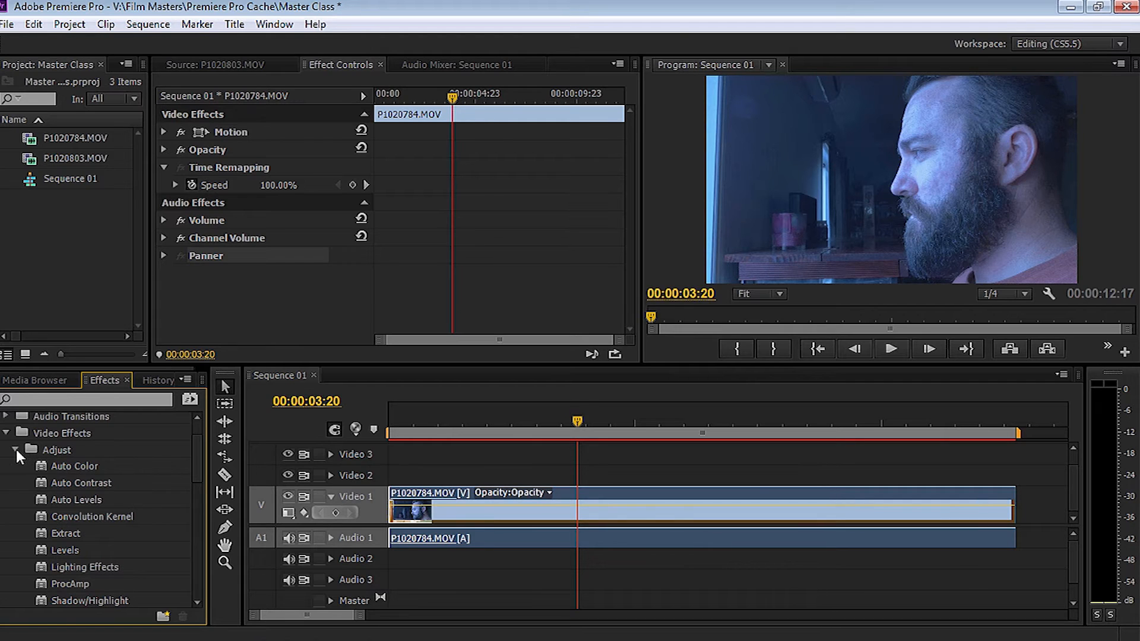
pyautogui.click(15, 450)
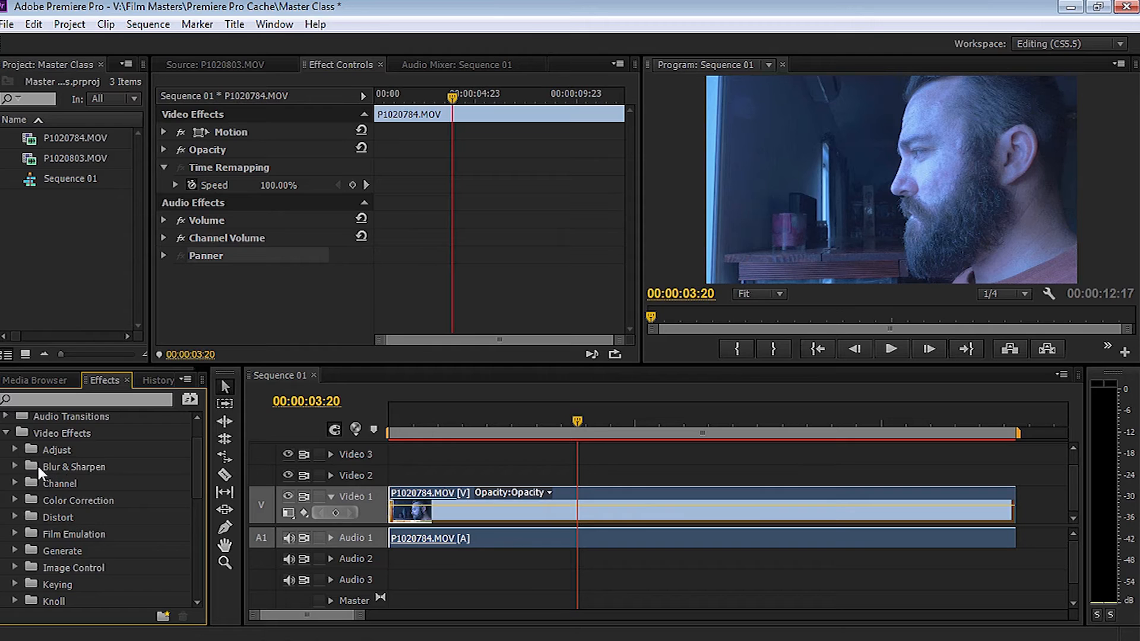
pyautogui.click(15, 466)
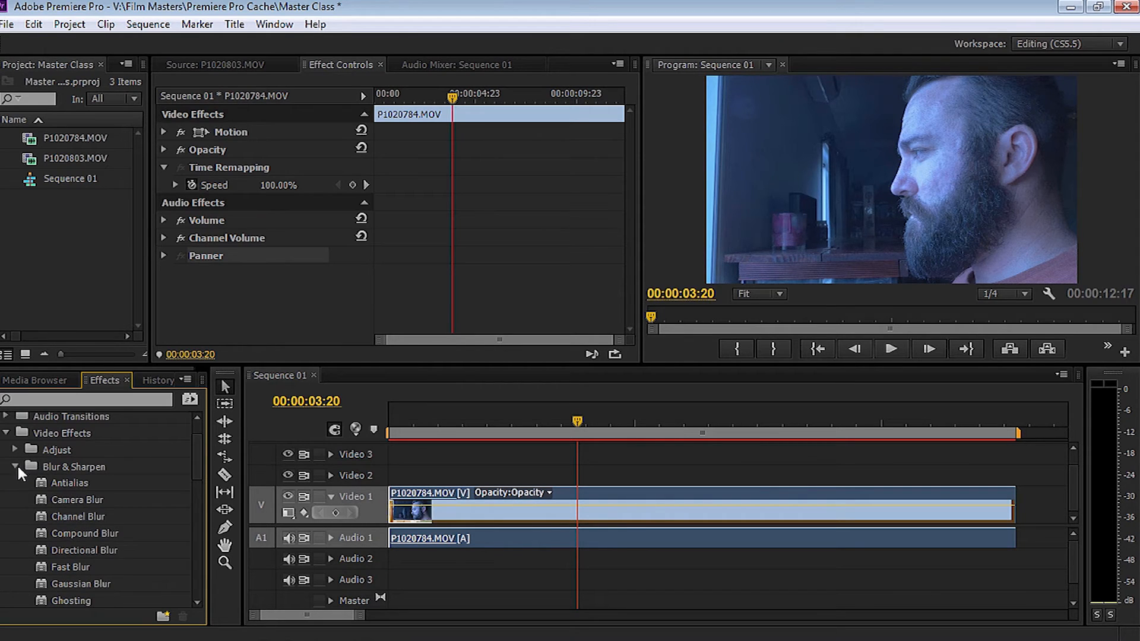
pyautogui.click(18, 467)
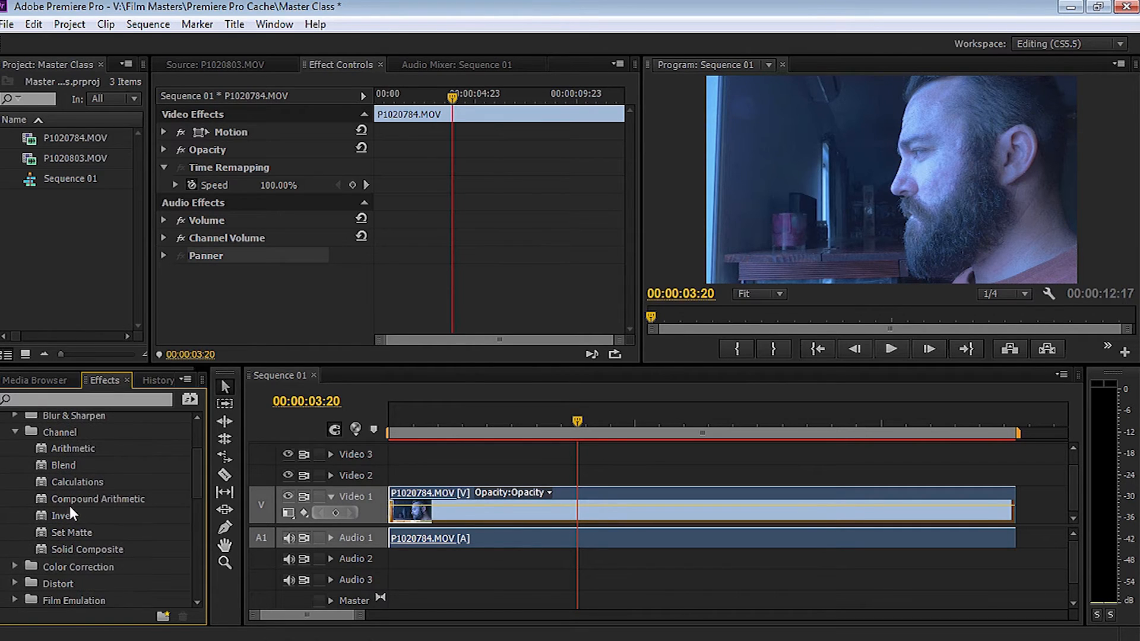
pyautogui.moveTo(82, 555)
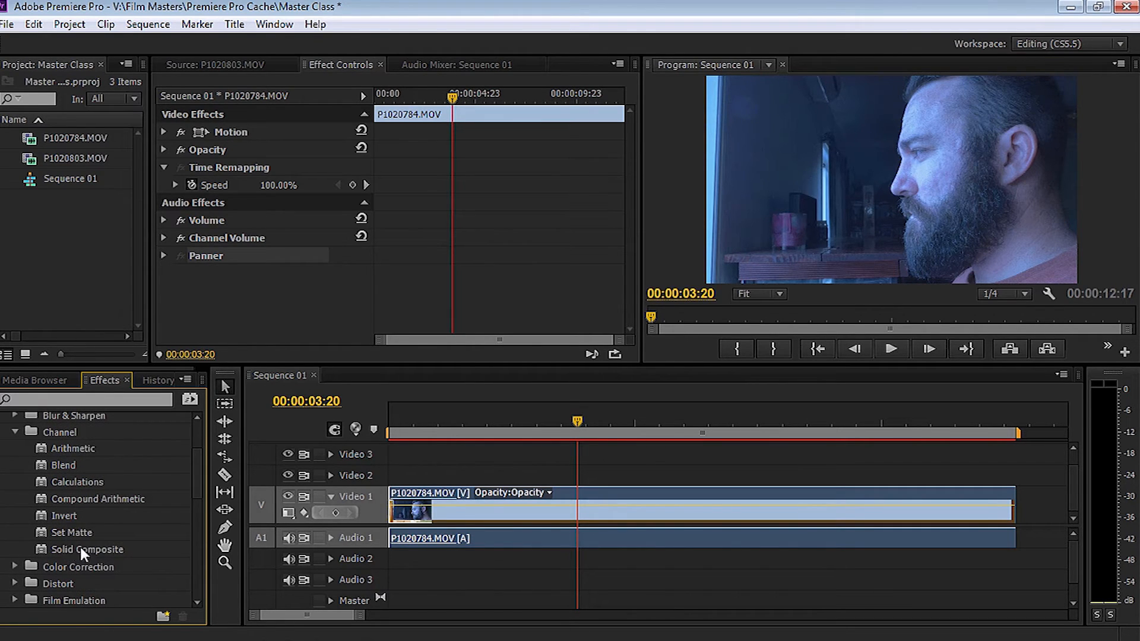
pyautogui.click(14, 449)
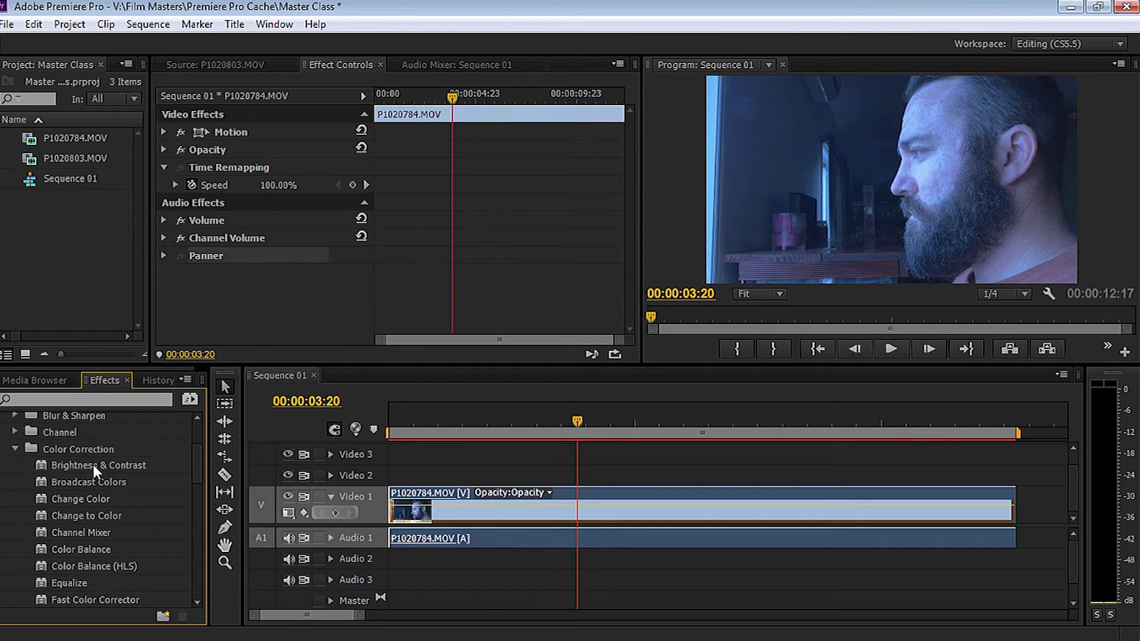
pyautogui.moveTo(65, 489)
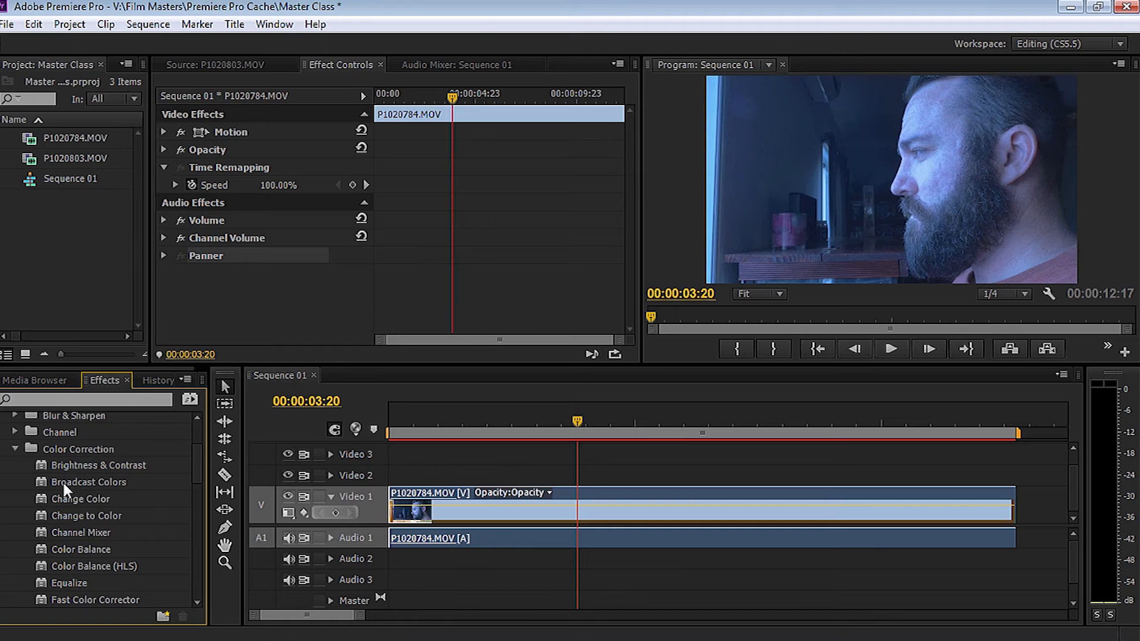
pyautogui.moveTo(109, 517)
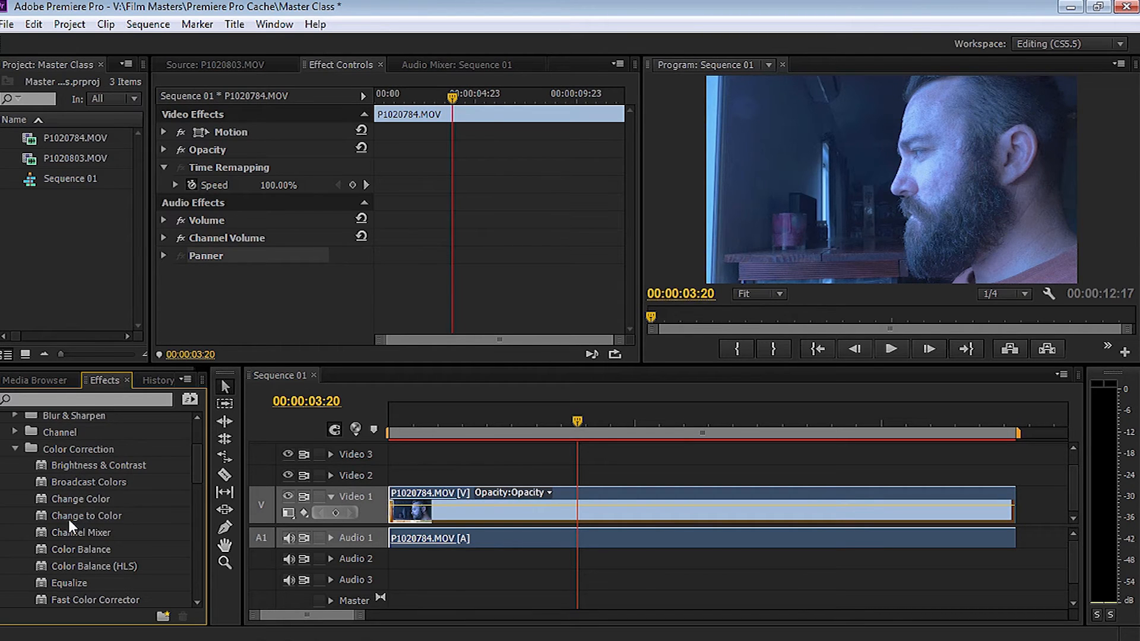
pyautogui.scroll(-3)
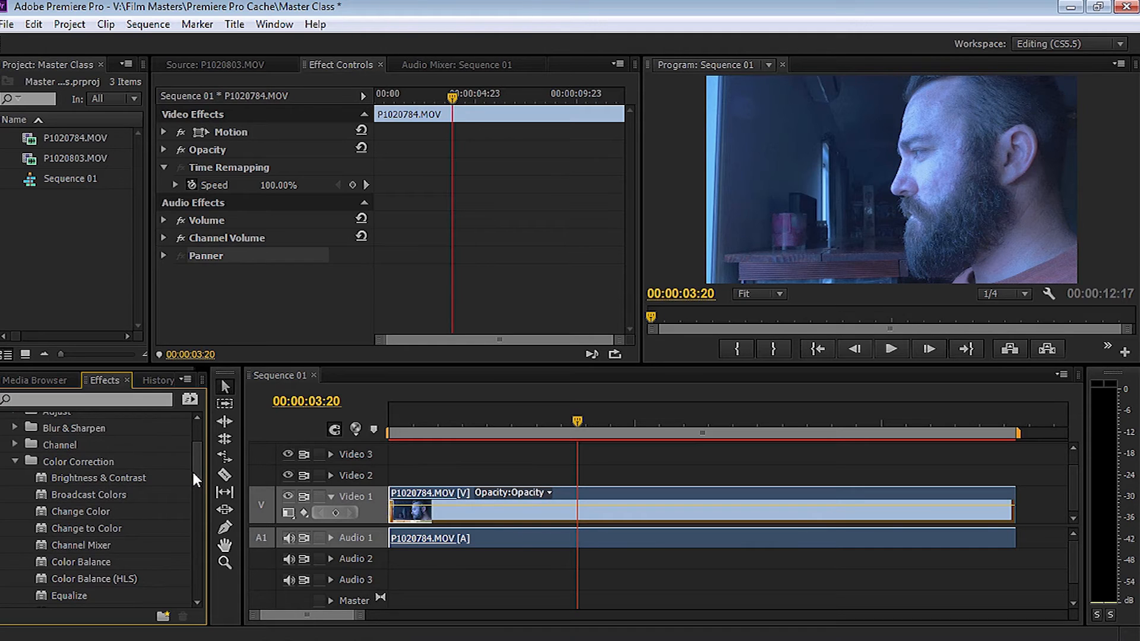
pyautogui.moveTo(83, 465)
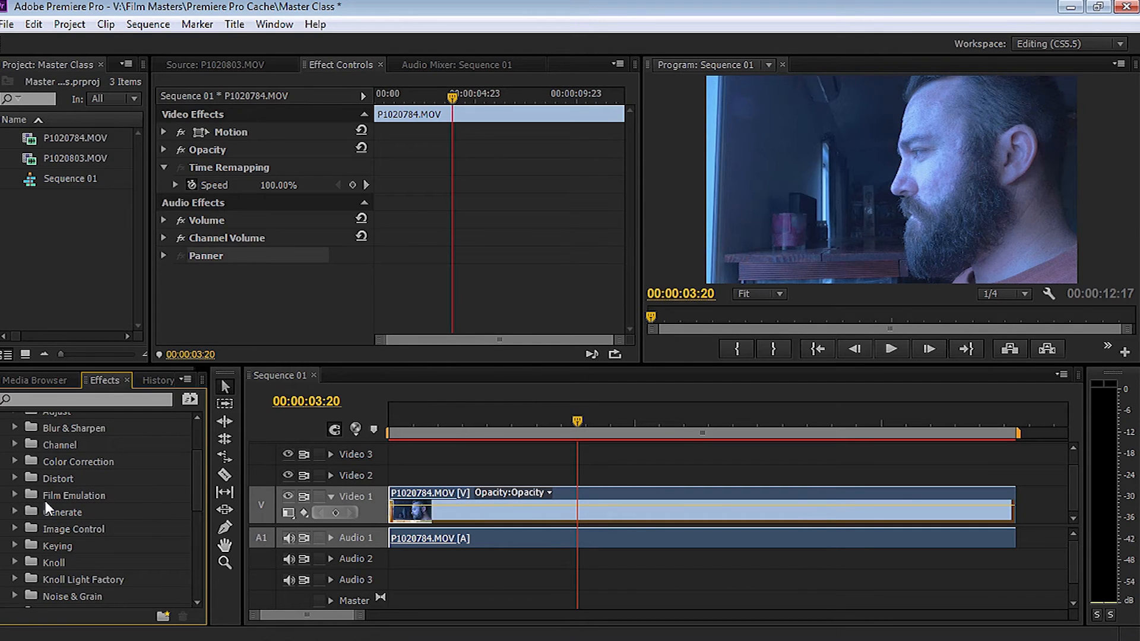
pyautogui.moveTo(66, 428)
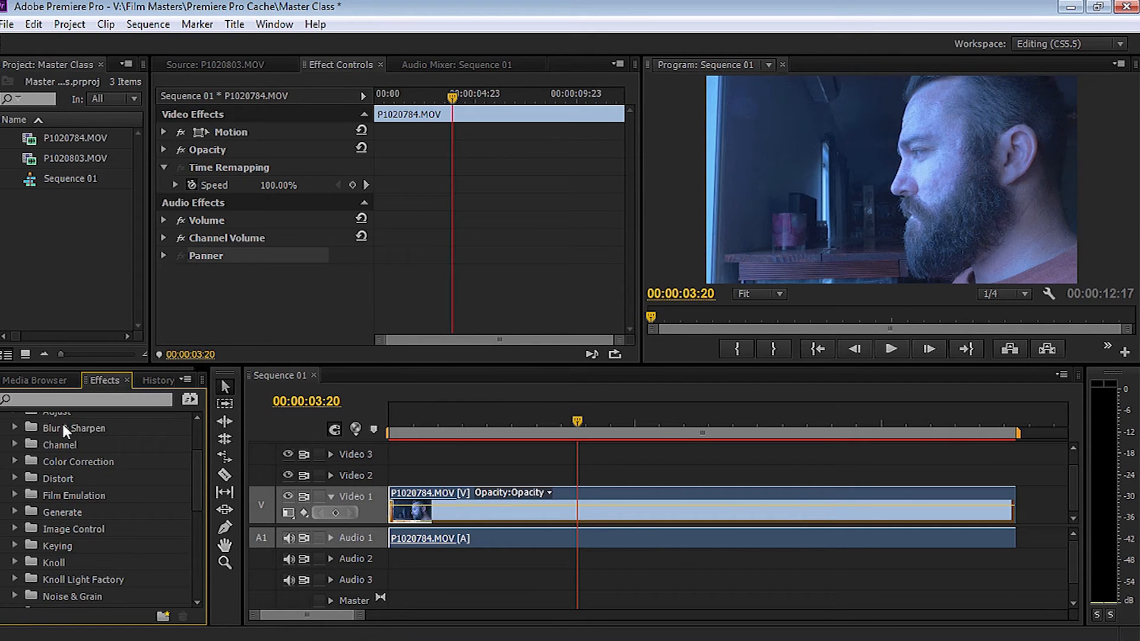
pyautogui.moveTo(65, 563)
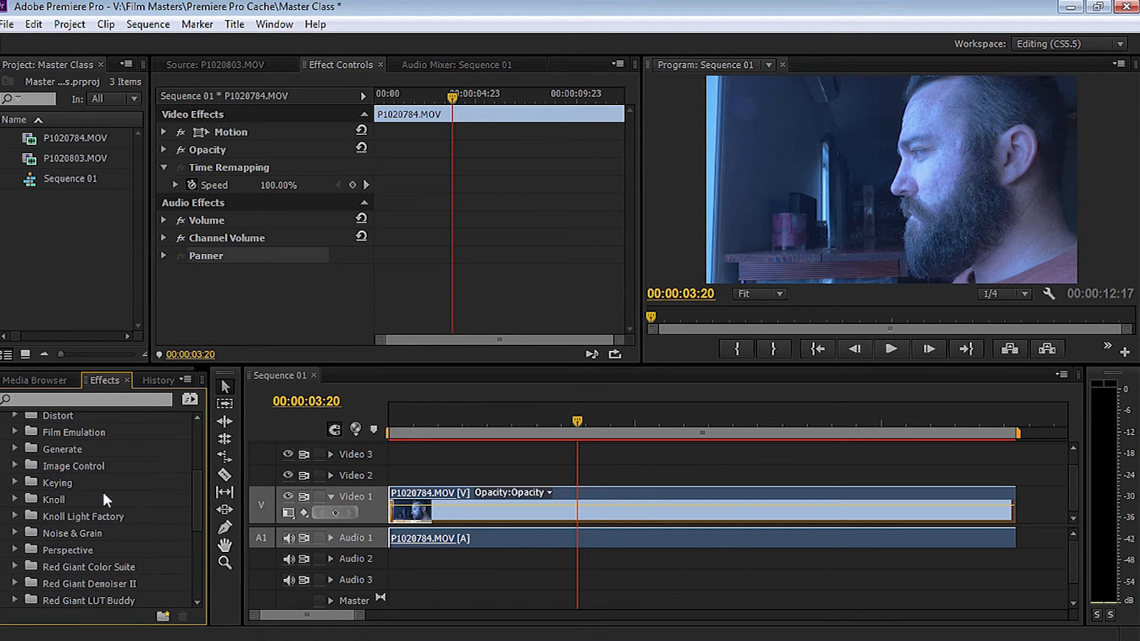
pyautogui.click(14, 500)
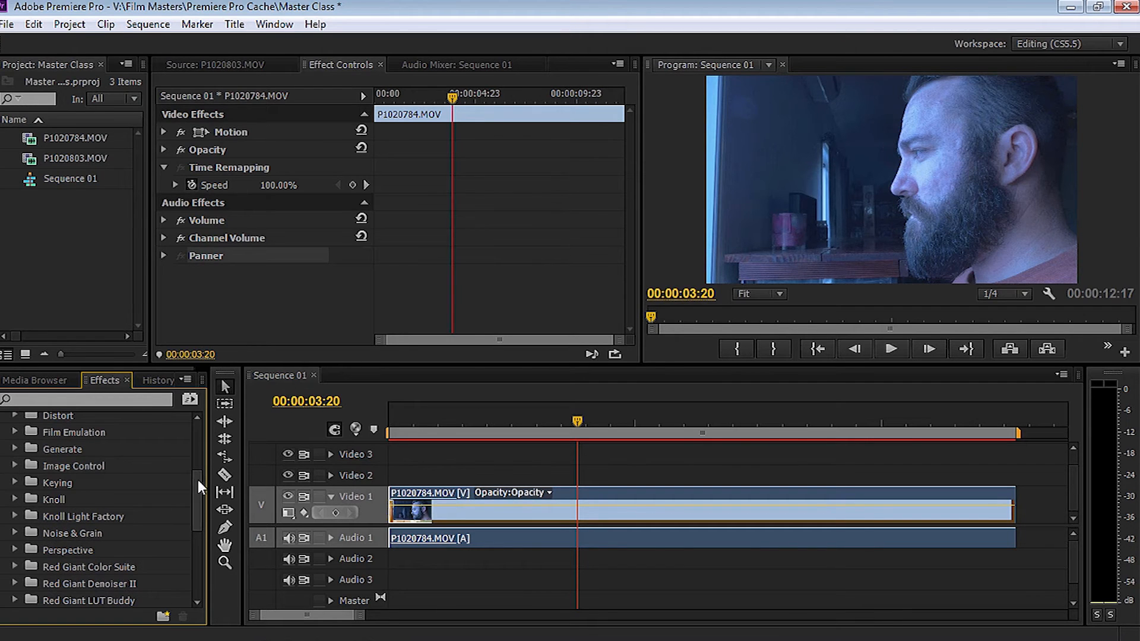
pyautogui.scroll(-3)
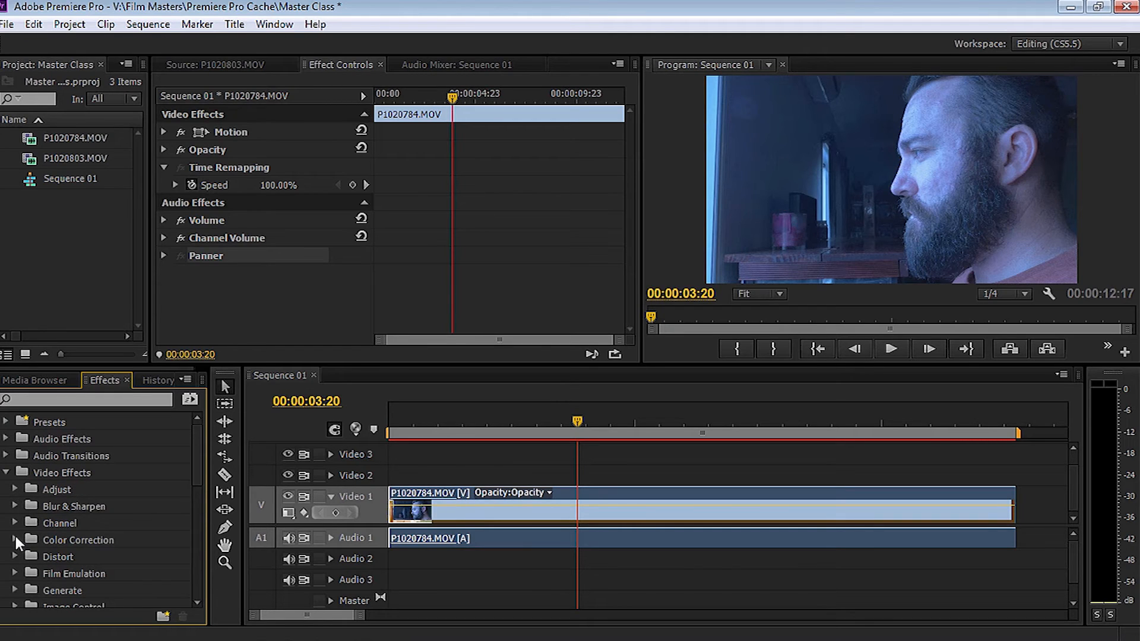
# - Apply Brightness & Contrast from Color Correction and raise brightness to 15
pyautogui.click(14, 540)
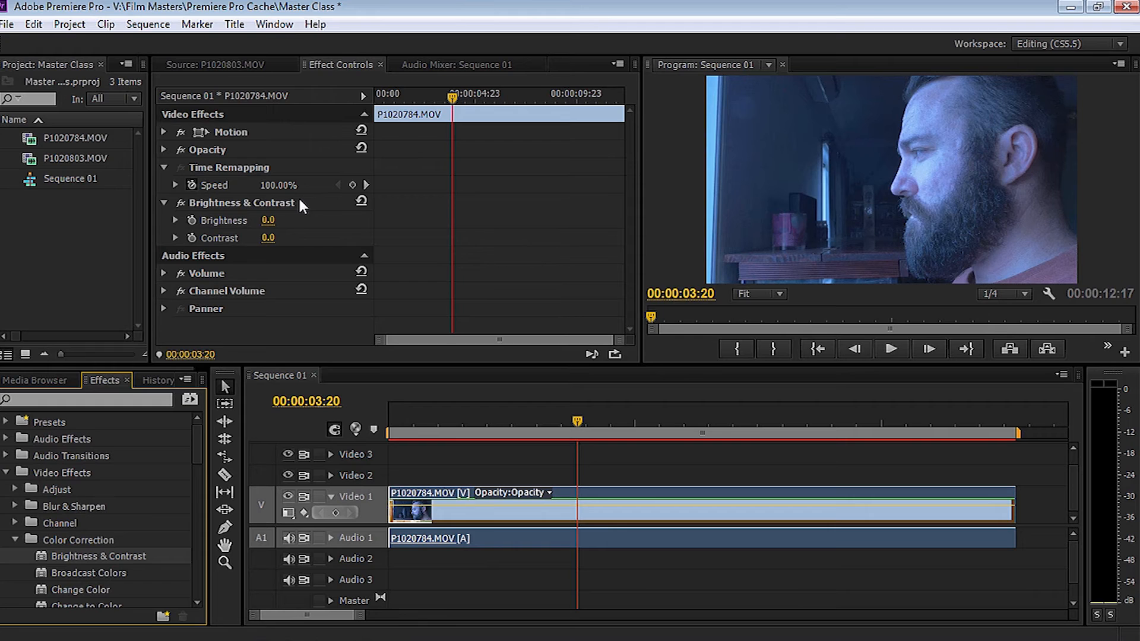
pyautogui.moveTo(911, 175)
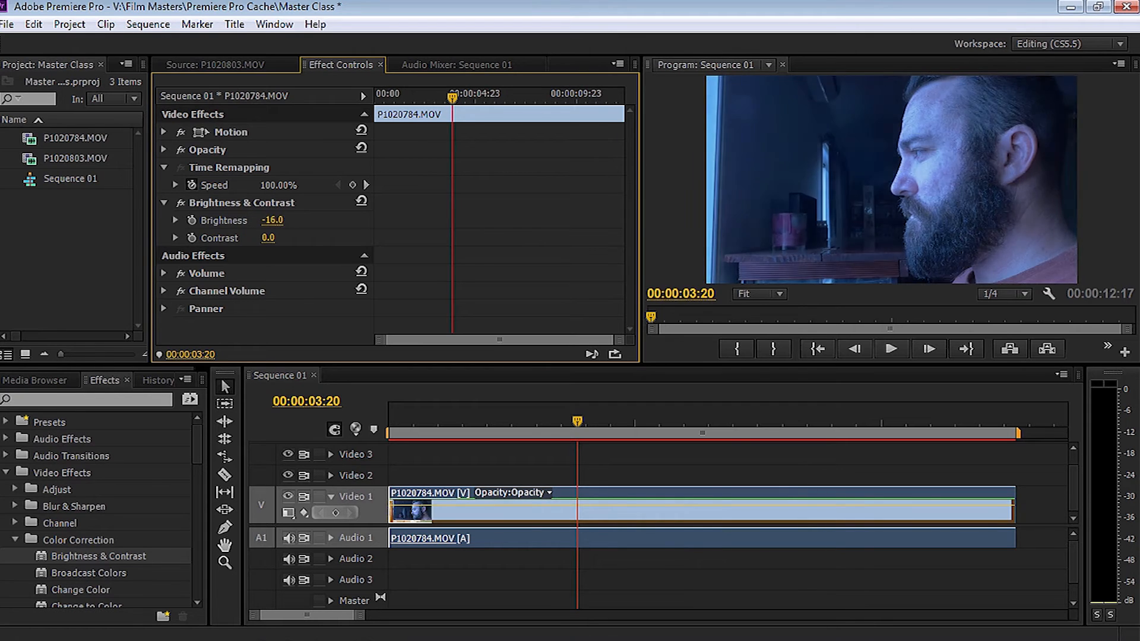
pyautogui.moveTo(272, 221); pyautogui.dragTo(272, 221)
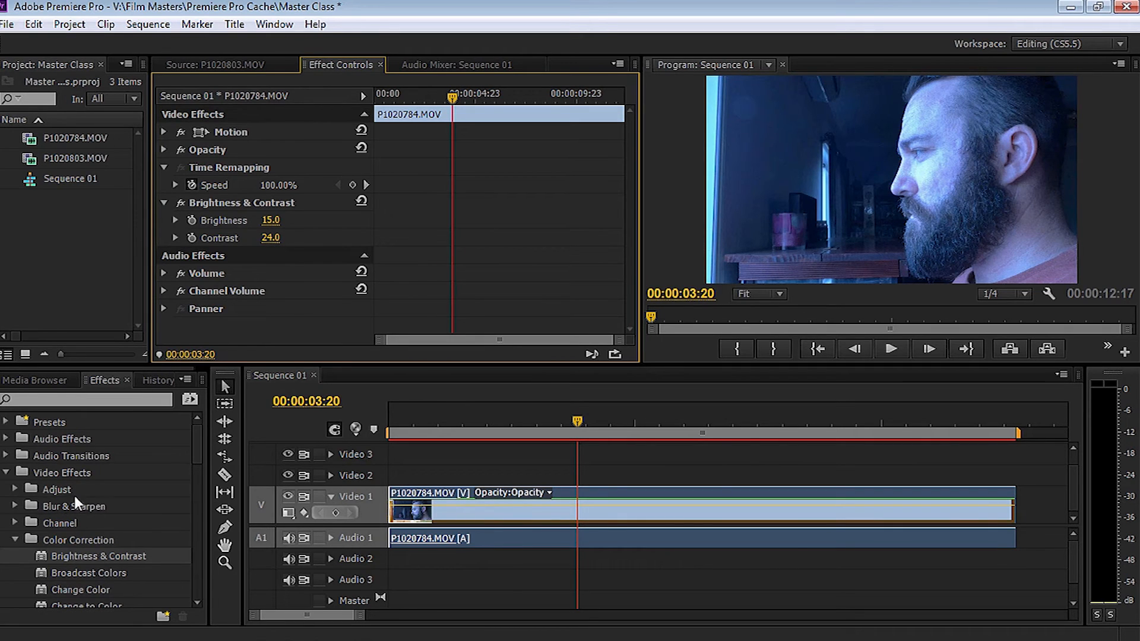
pyautogui.click(15, 541)
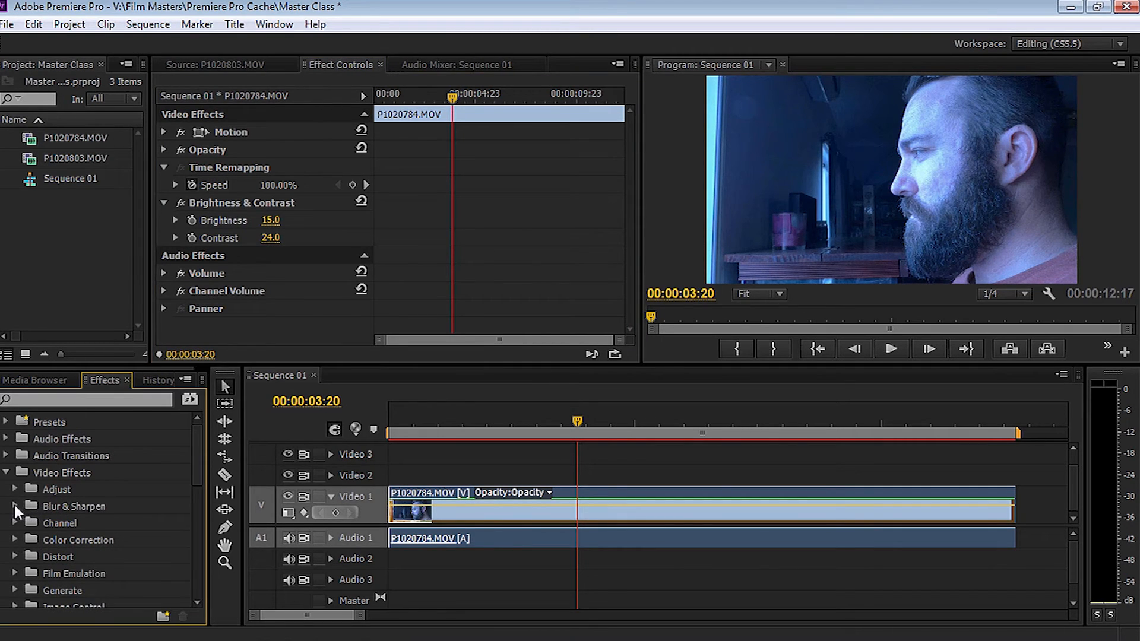
pyautogui.click(14, 507)
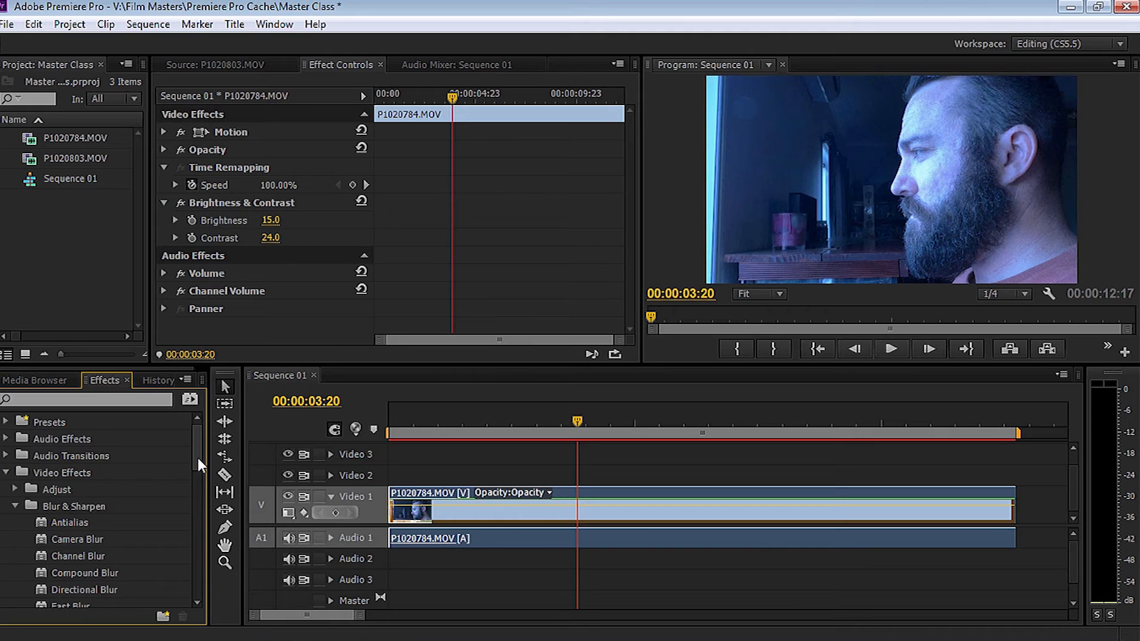
pyautogui.scroll(-3)
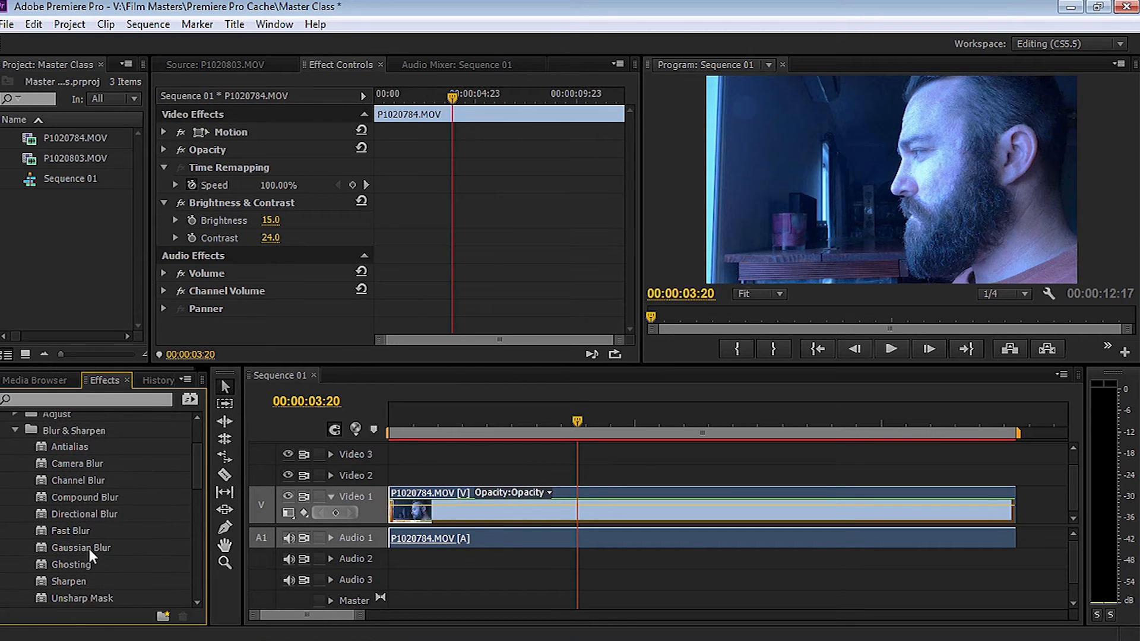
pyautogui.moveTo(81, 547); pyautogui.dragTo(601, 507)
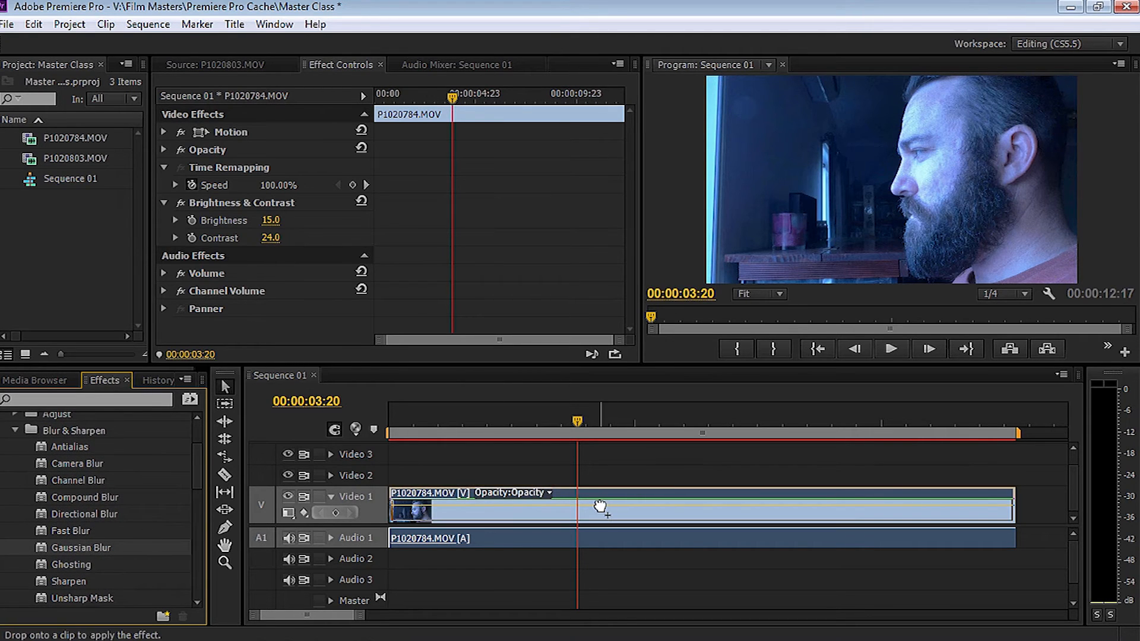
pyautogui.moveTo(80, 547); pyautogui.dragTo(603, 506)
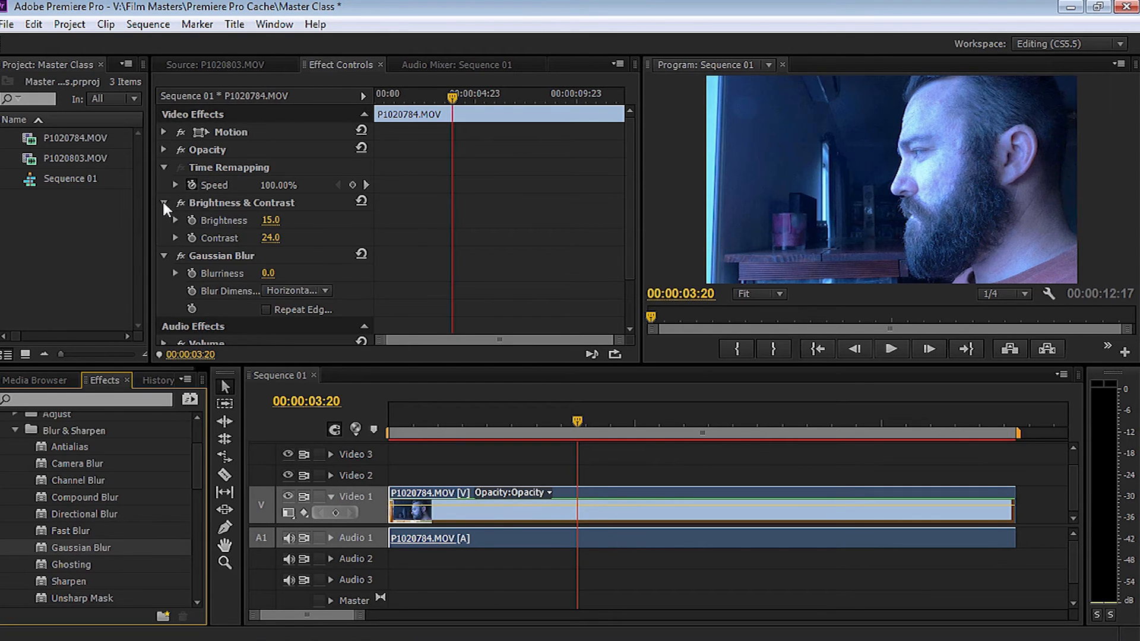
pyautogui.click(164, 203)
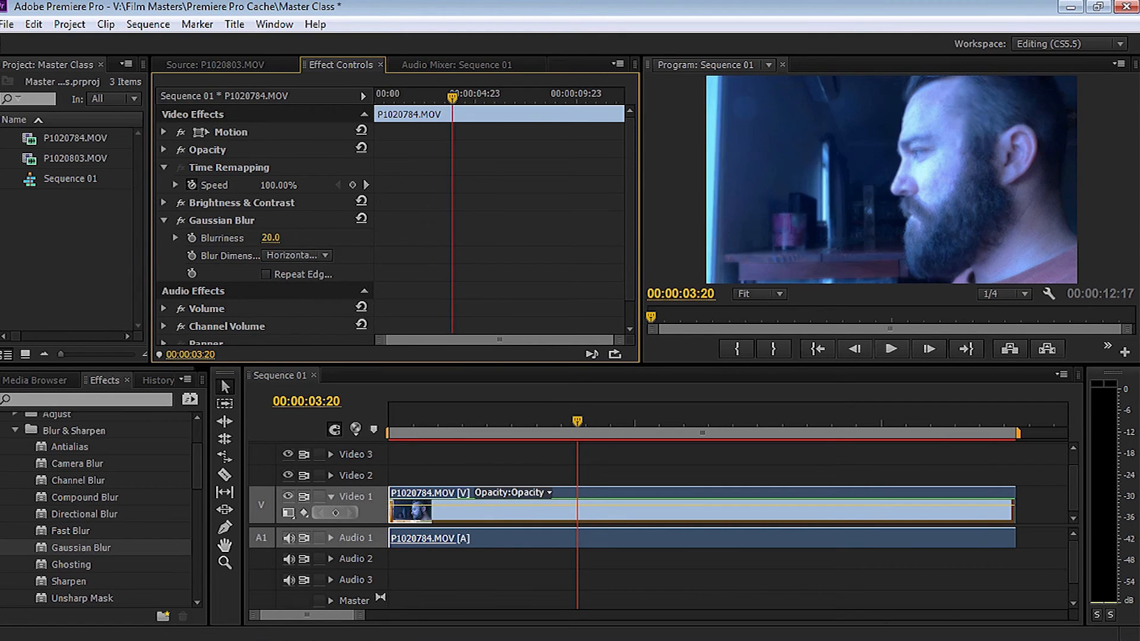
pyautogui.moveTo(271, 238); pyautogui.dragTo(288, 237)
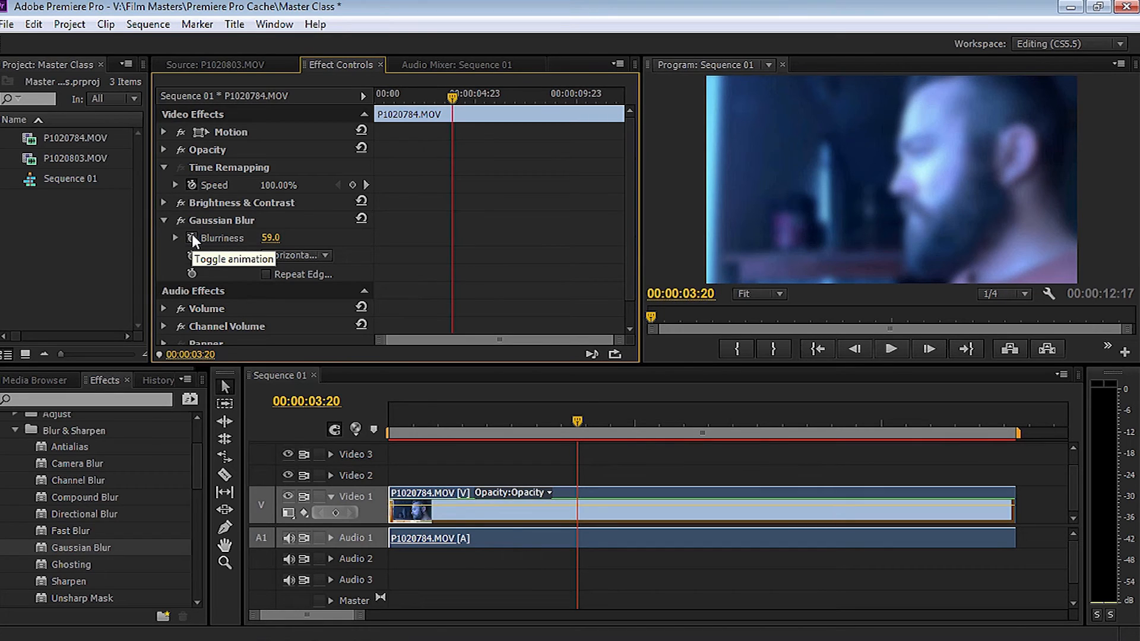
pyautogui.moveTo(229, 231)
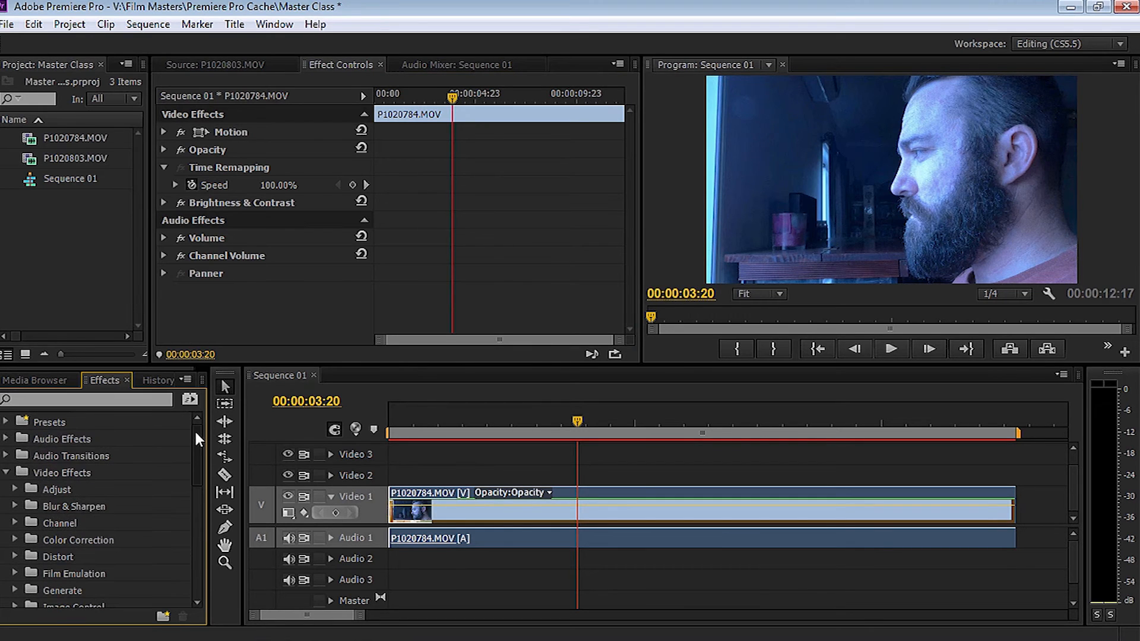
pyautogui.click(6, 473)
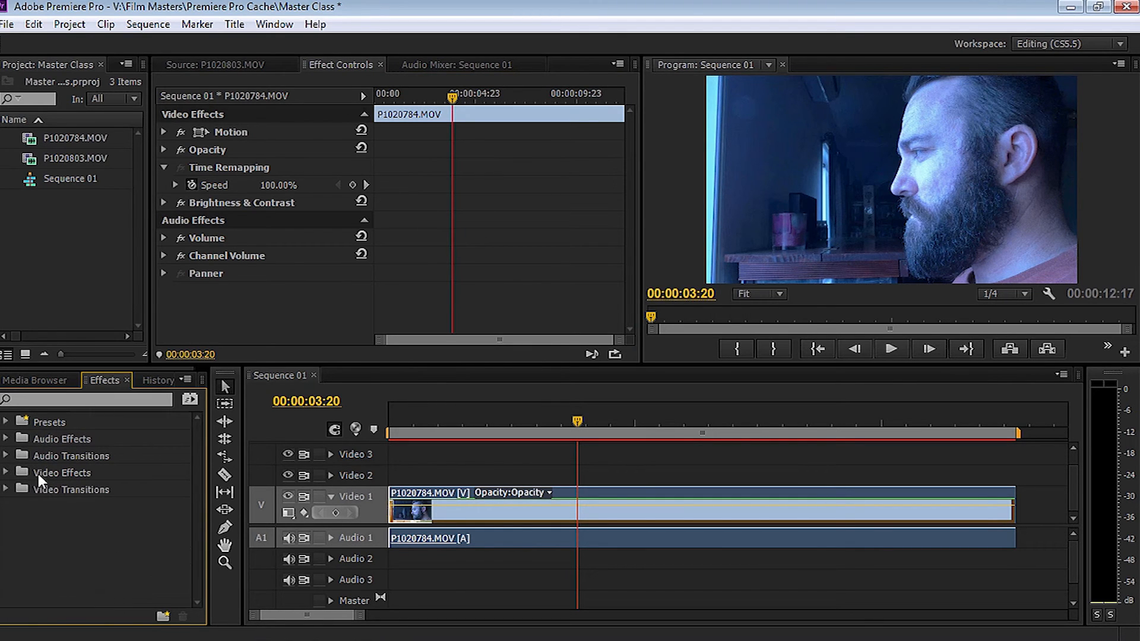
# - Razor-cut the Video 1 clip at about 00:00:03:20 and move the playhead later
pyautogui.click(6, 489)
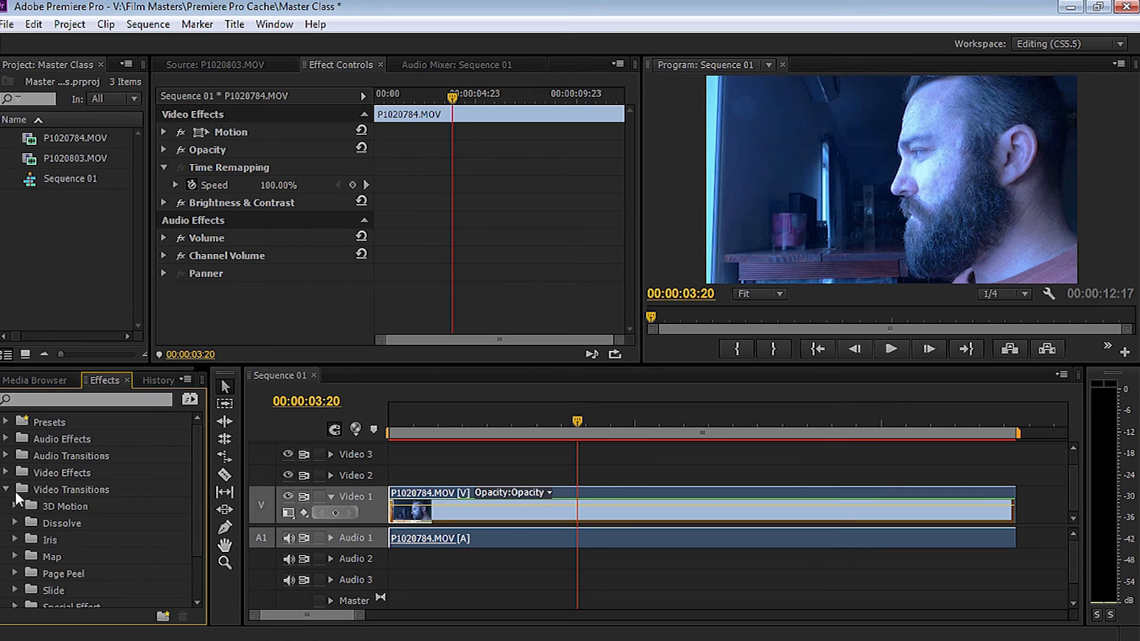
pyautogui.scroll(-3)
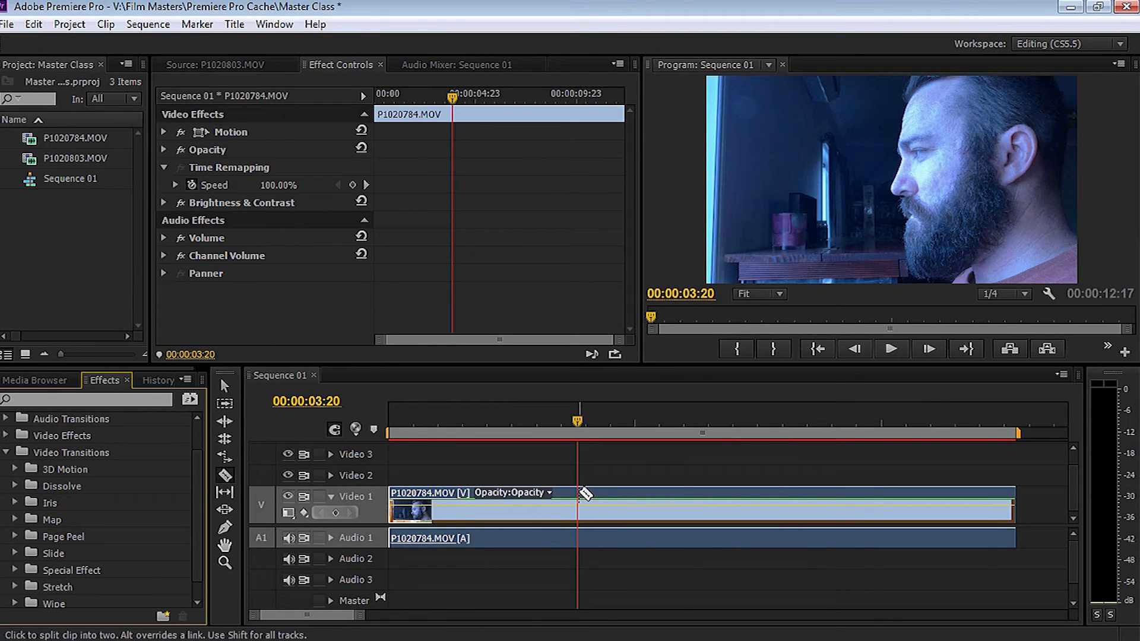
pyautogui.click(578, 510)
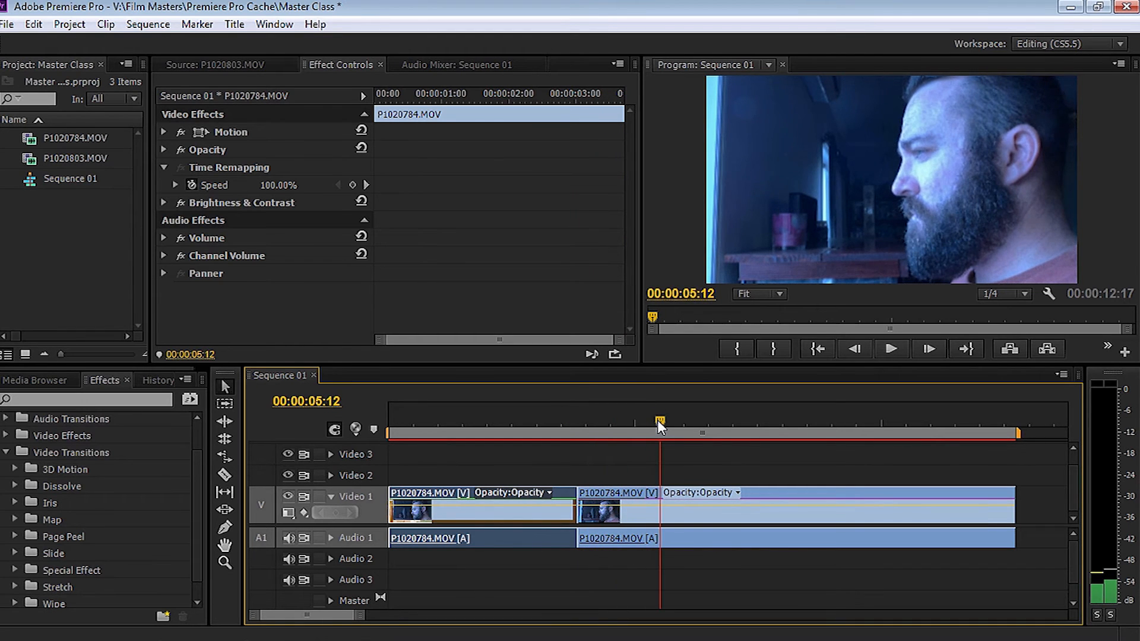
pyautogui.moveTo(658, 422); pyautogui.dragTo(591, 422)
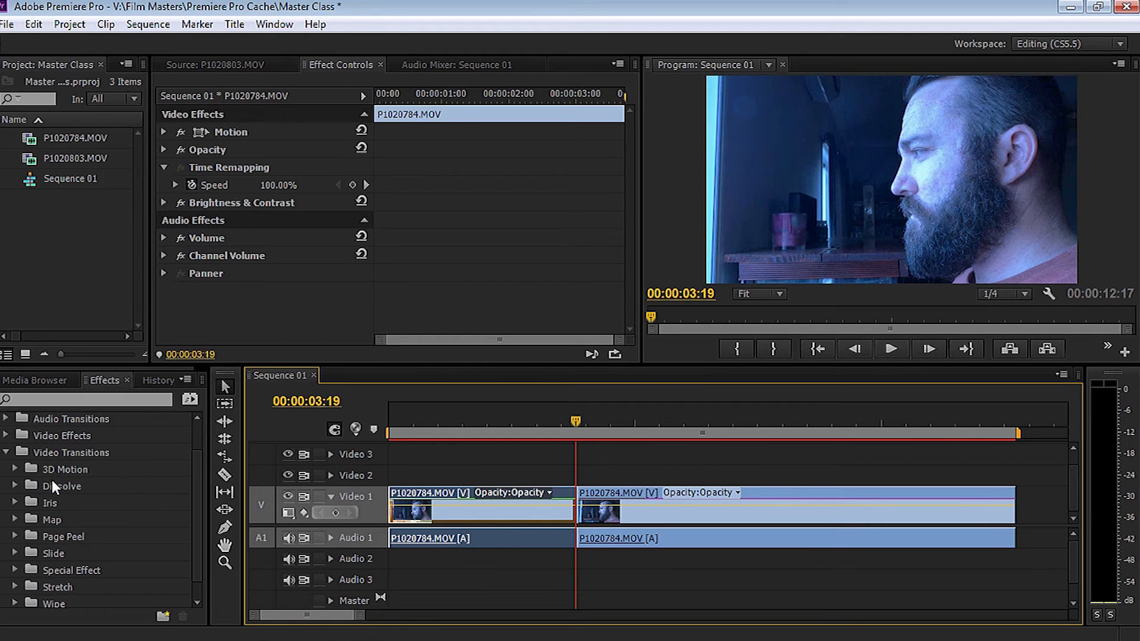
# - Reveal the Dissolve transitions to reach Dip to Black
pyautogui.click(14, 486)
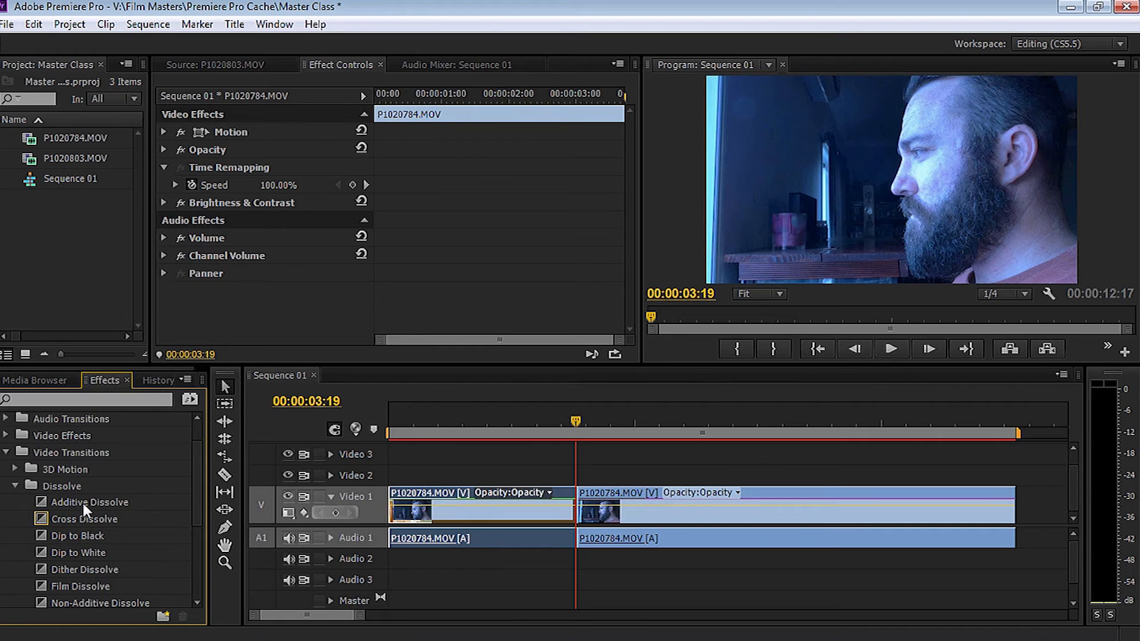
pyautogui.moveTo(76, 541)
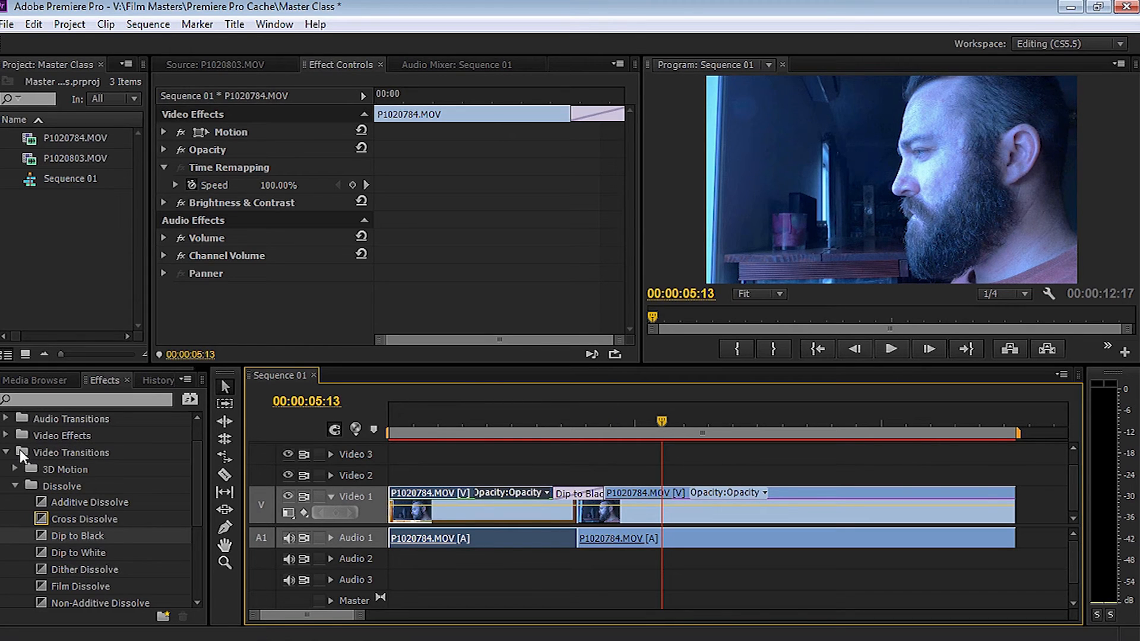
pyautogui.moveTo(154, 496)
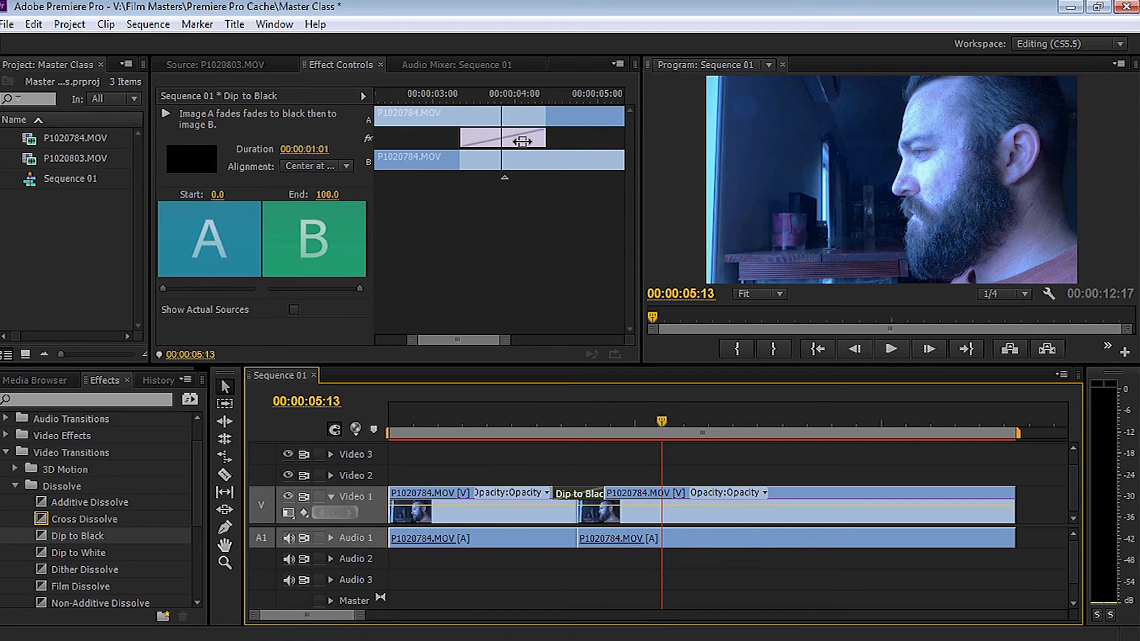
pyautogui.moveTo(313, 167)
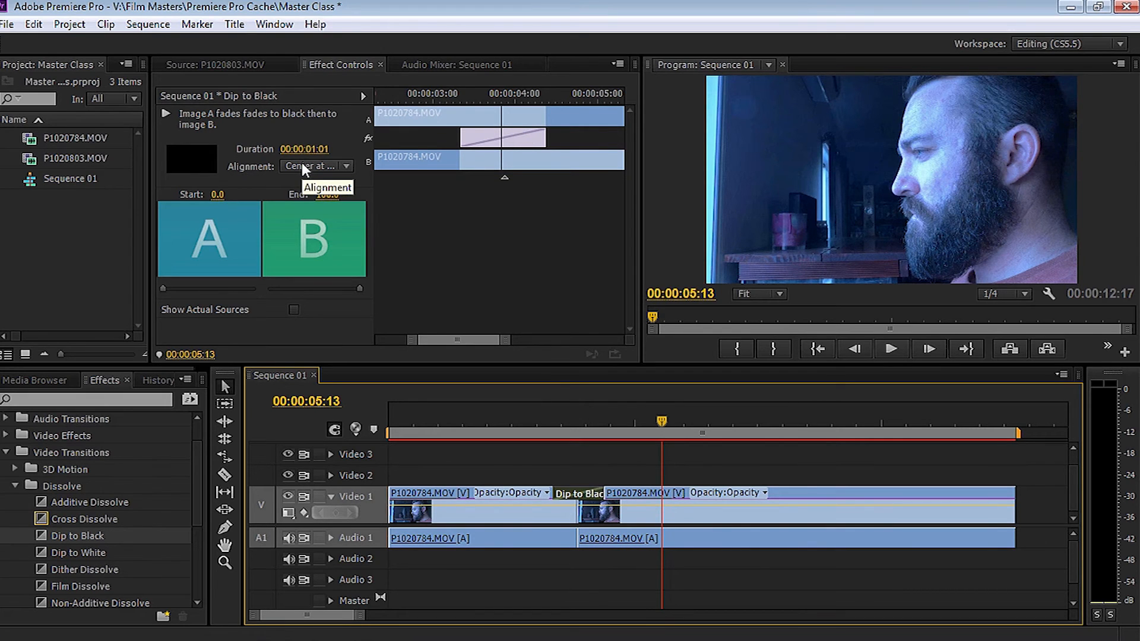
pyautogui.moveTo(275, 171)
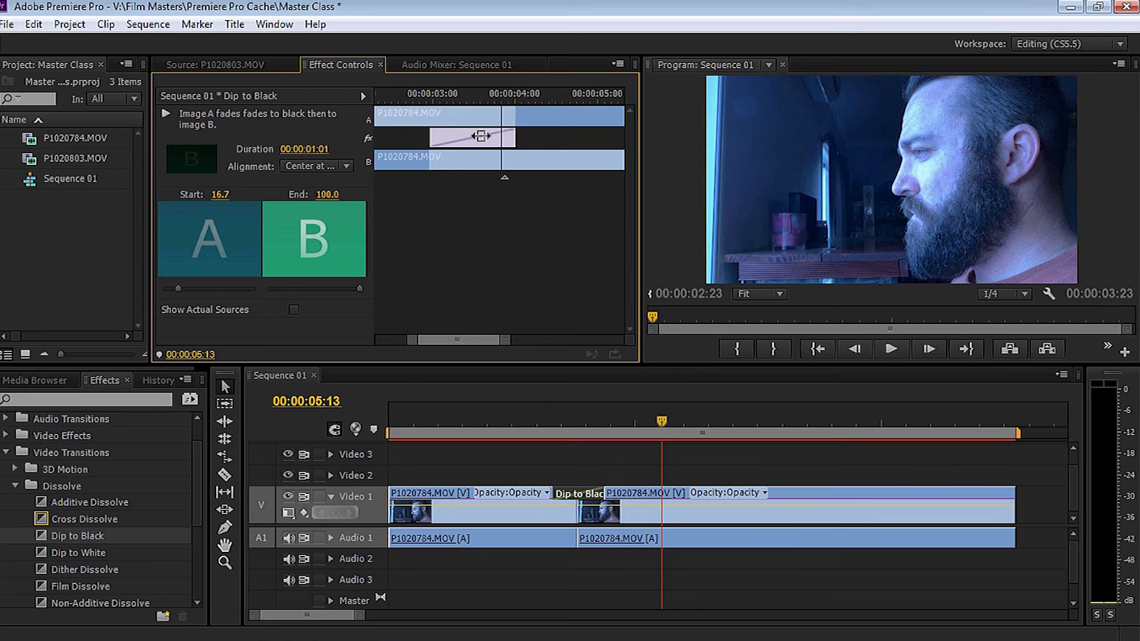
# - Slide the Dip to Black block so it starts at 16.7, mostly before the cut
pyautogui.moveTo(473, 136); pyautogui.dragTo(521, 139)
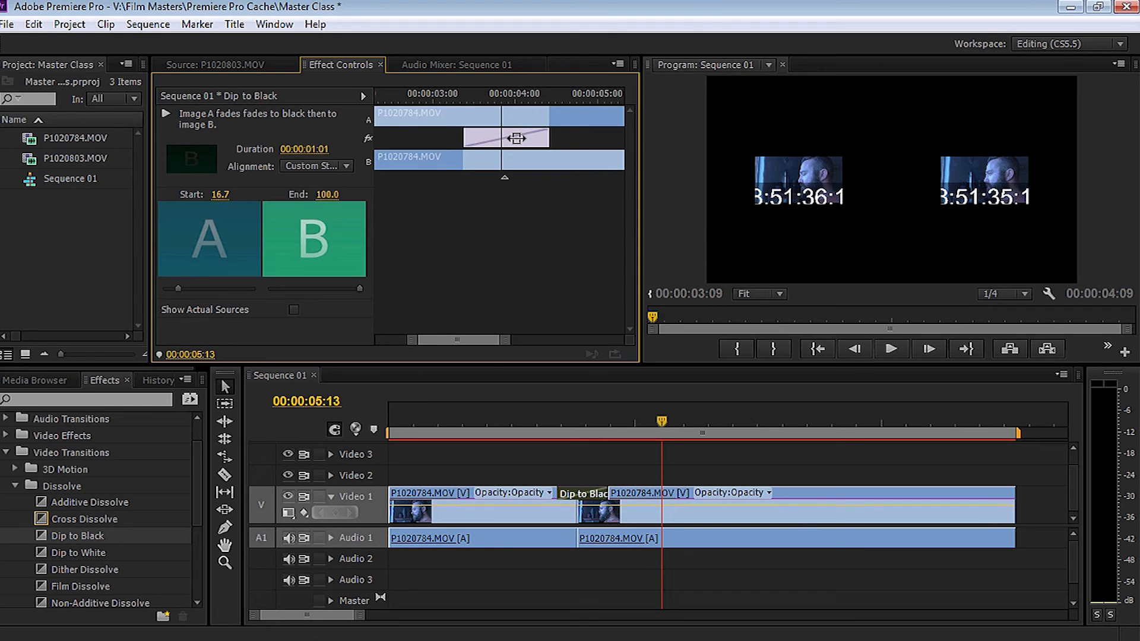
pyautogui.moveTo(545, 138); pyautogui.dragTo(506, 138)
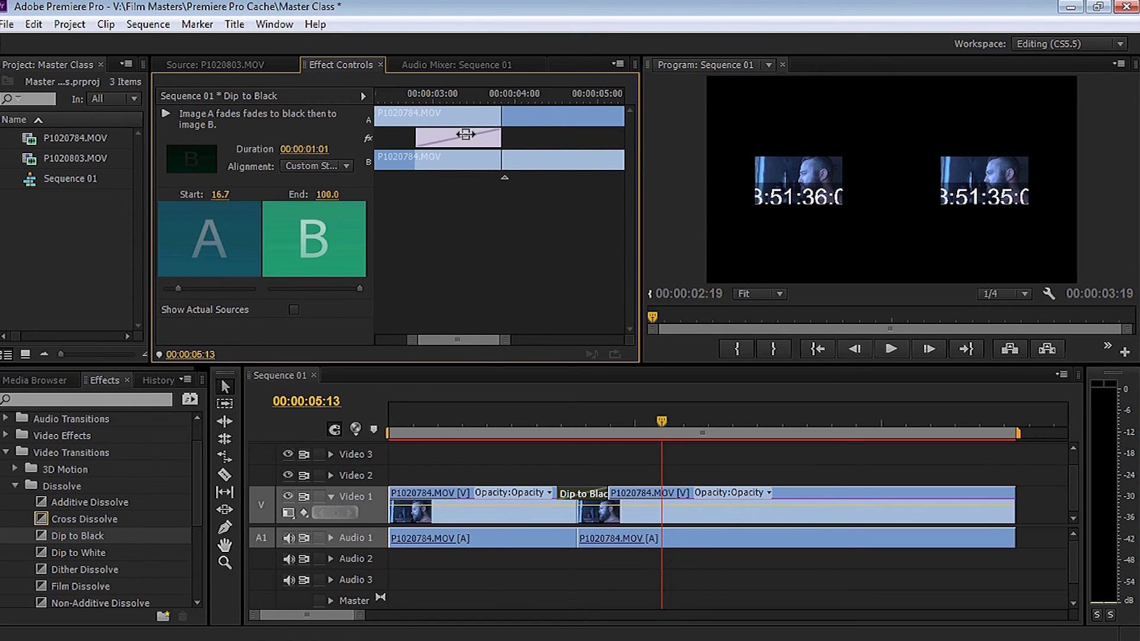
pyautogui.moveTo(458, 138); pyautogui.dragTo(498, 140)
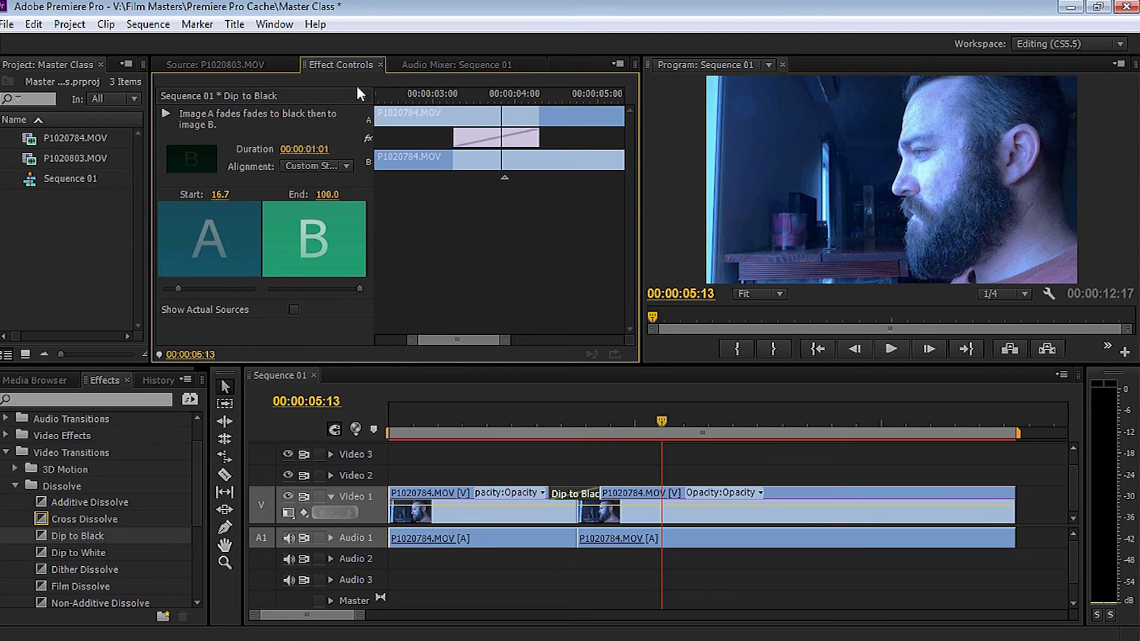
# - Clear the Dip to Black transition from the cut via its context menu
pyautogui.click(436, 497)
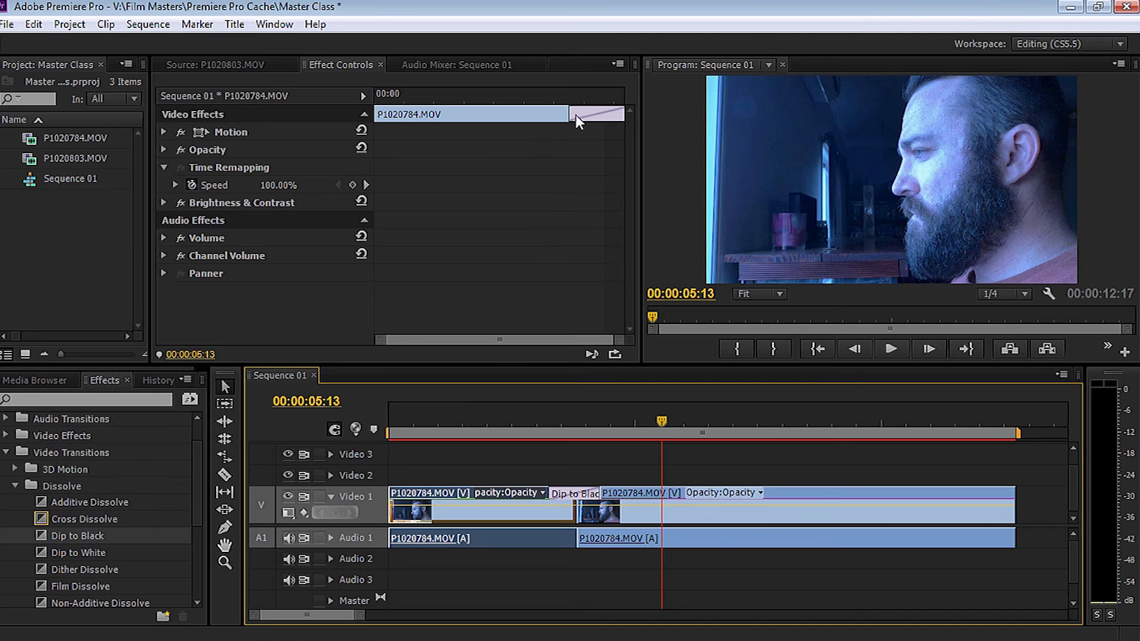
pyautogui.moveTo(588, 123)
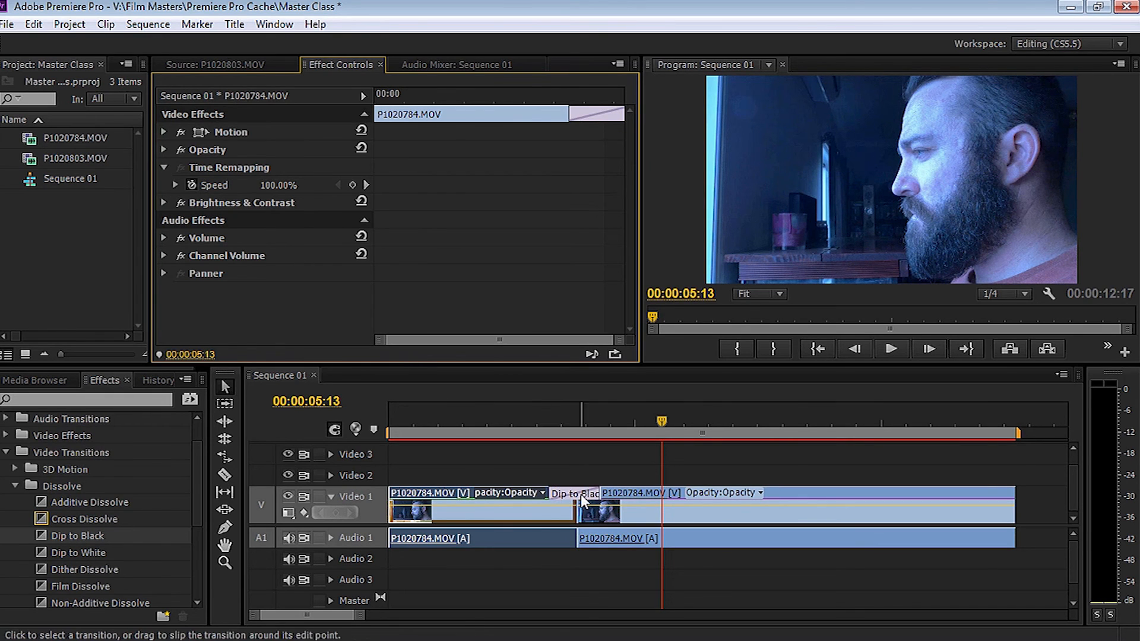
pyautogui.click(576, 494)
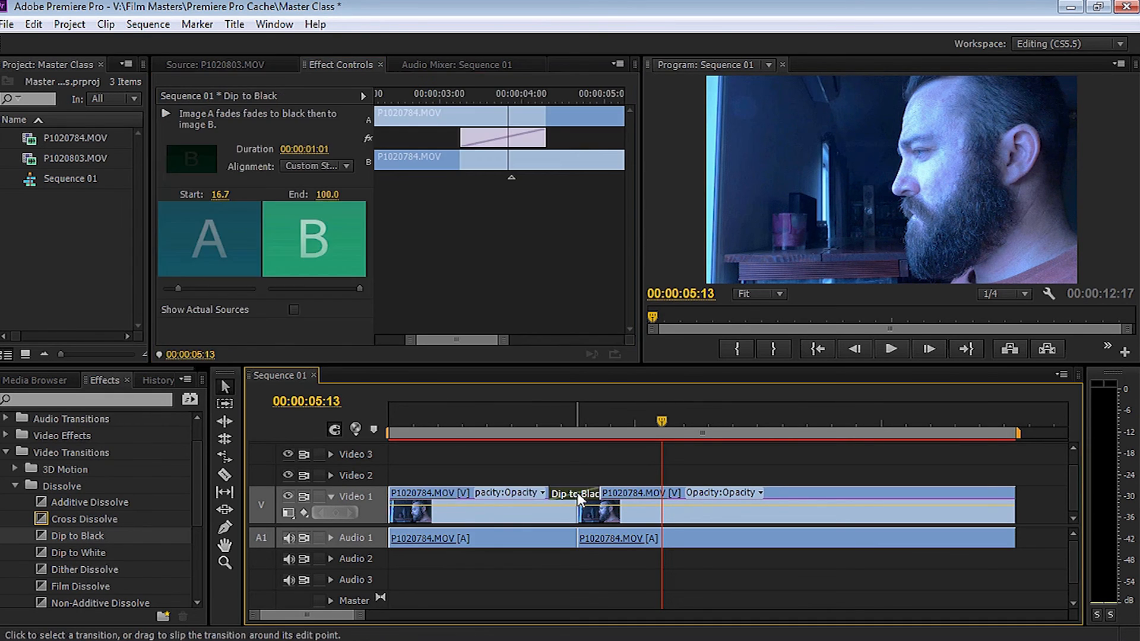
pyautogui.rightClick(578, 494)
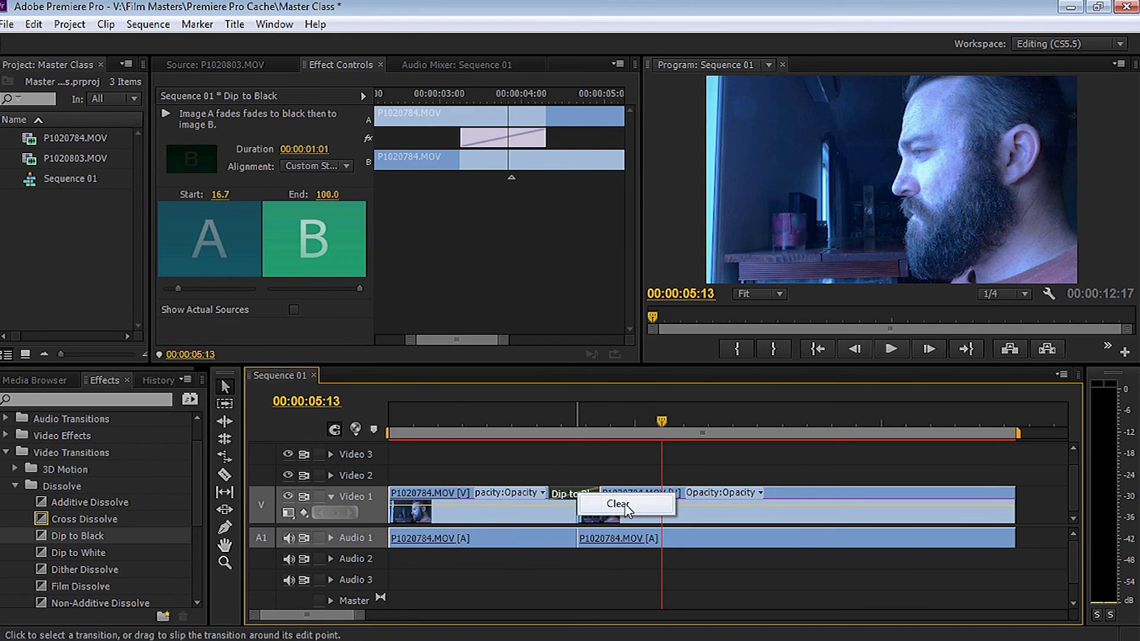
pyautogui.click(620, 503)
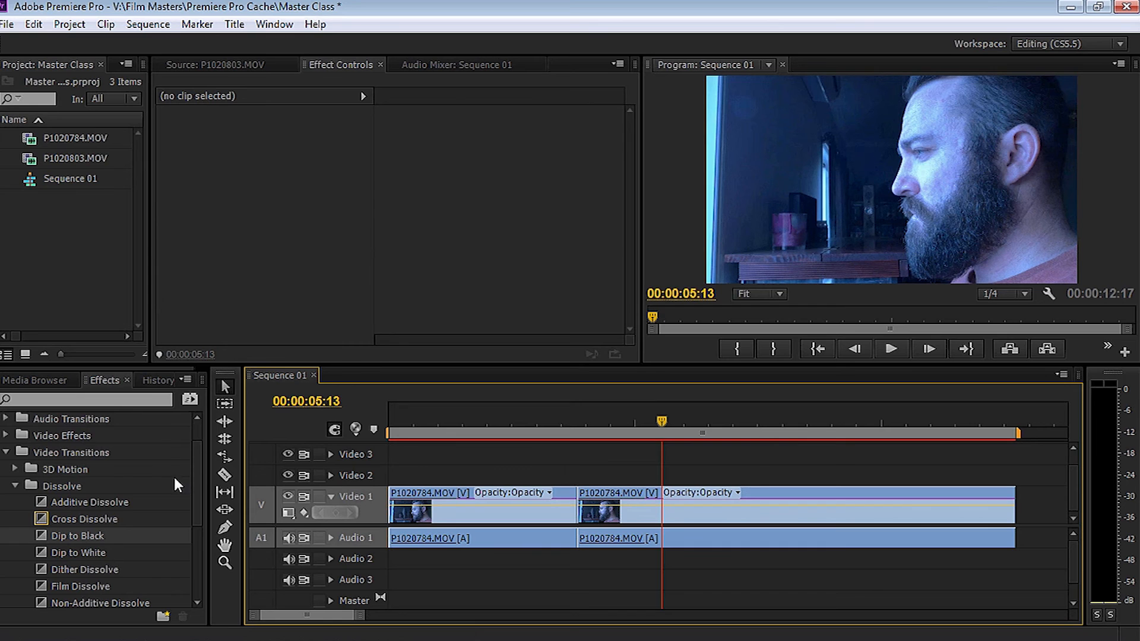
pyautogui.moveTo(193, 506)
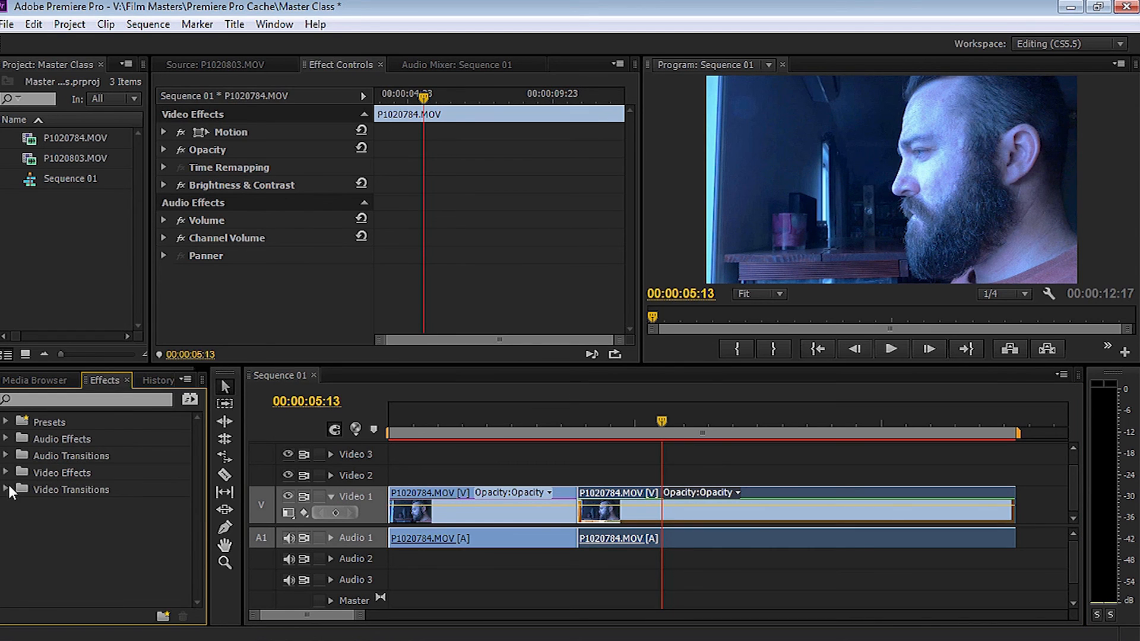
pyautogui.moveTo(650, 468)
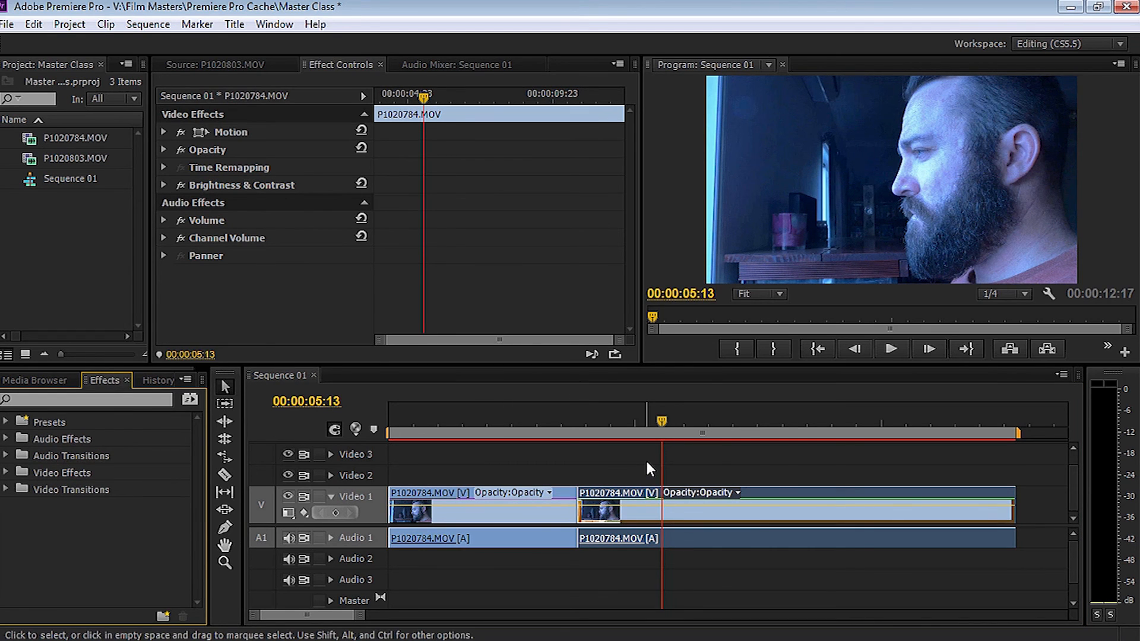
pyautogui.moveTo(785, 493)
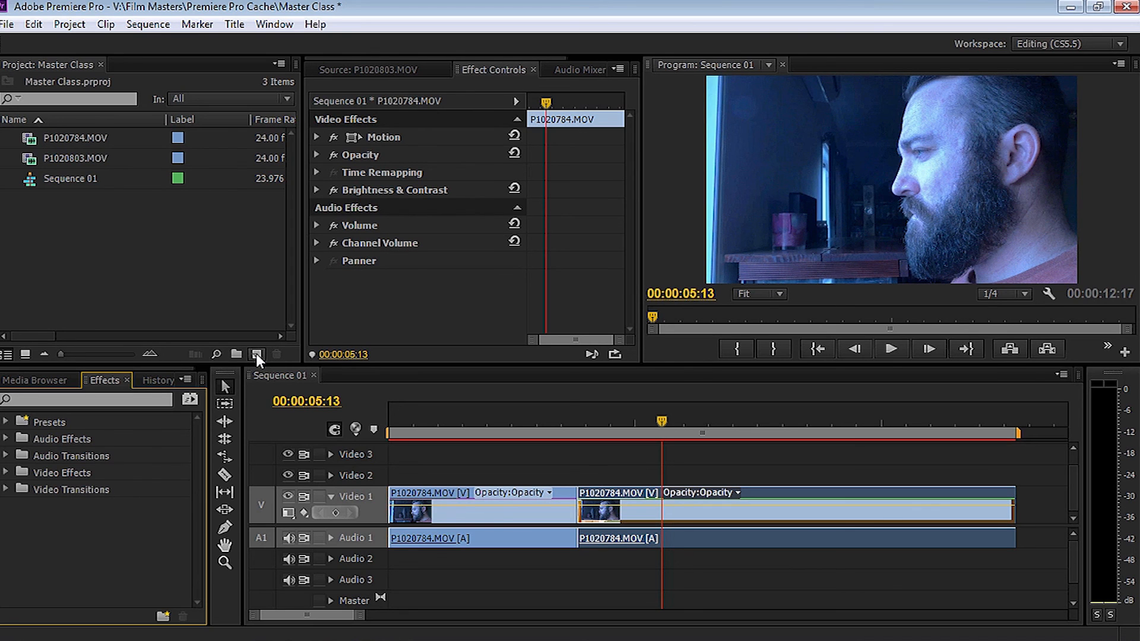
# - Create a new Adjustment Layer from the Project panel's New Item list with default settings
pyautogui.click(257, 355)
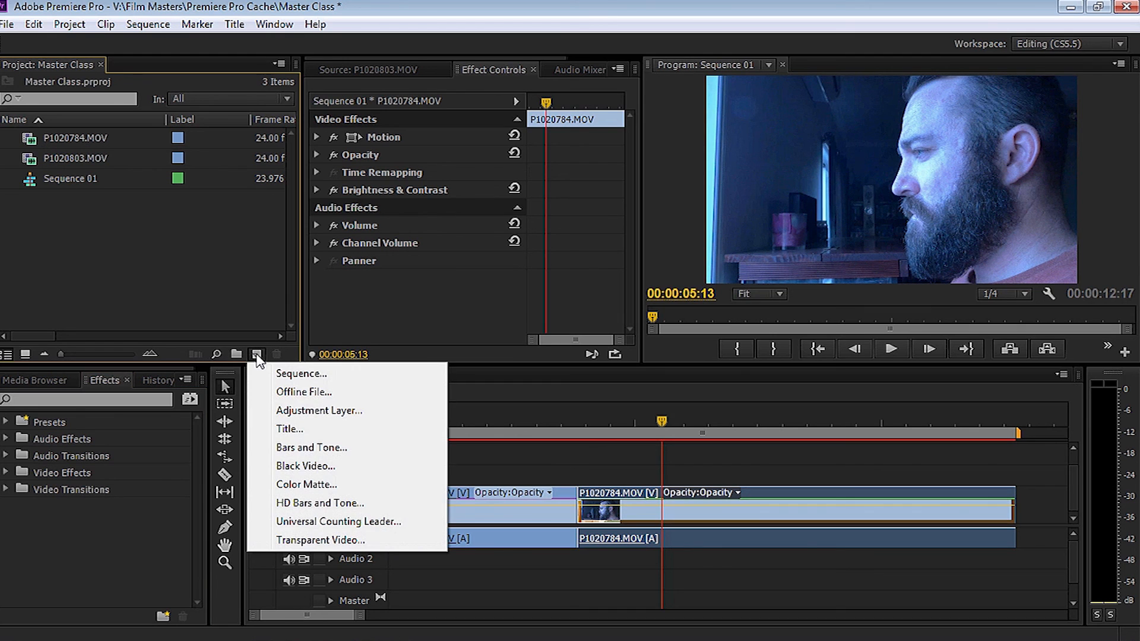
pyautogui.moveTo(319, 411)
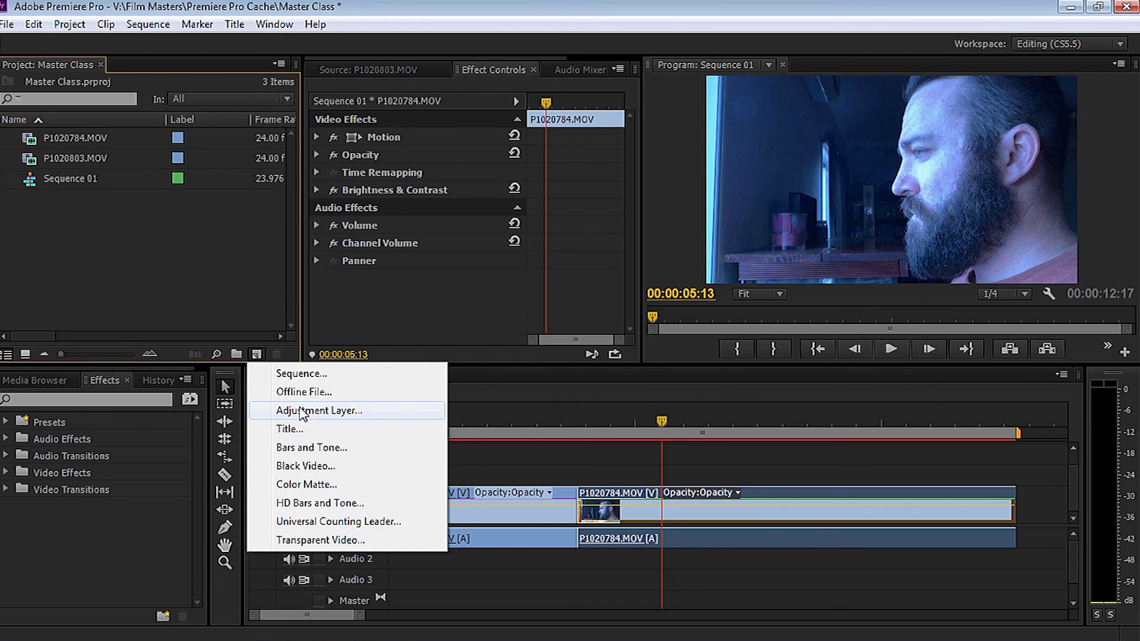
pyautogui.click(319, 410)
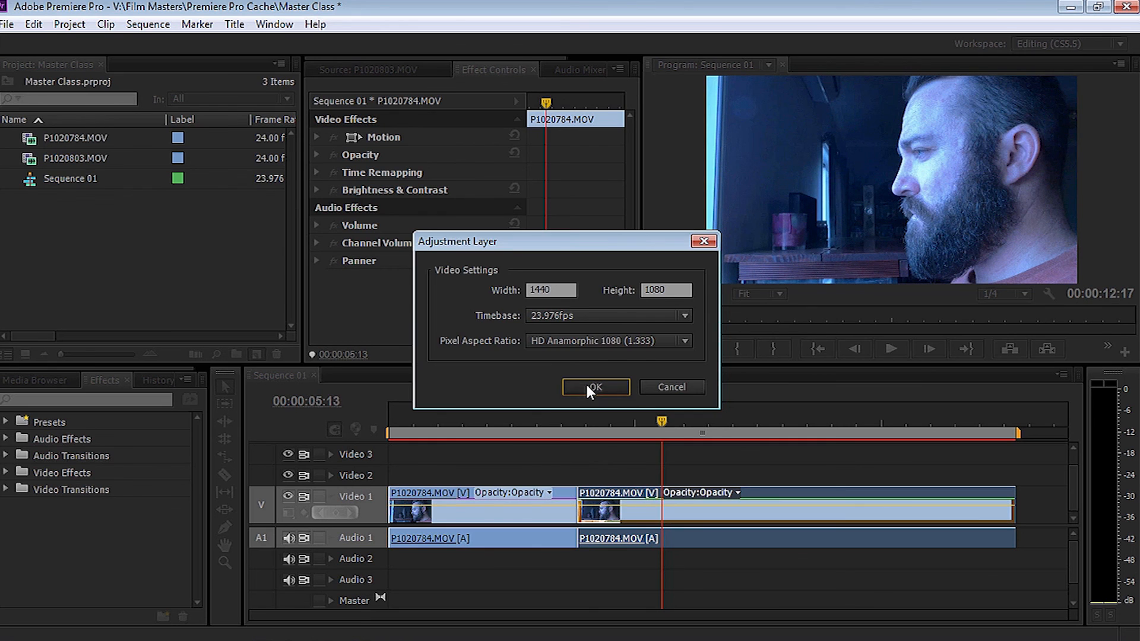
pyautogui.click(595, 387)
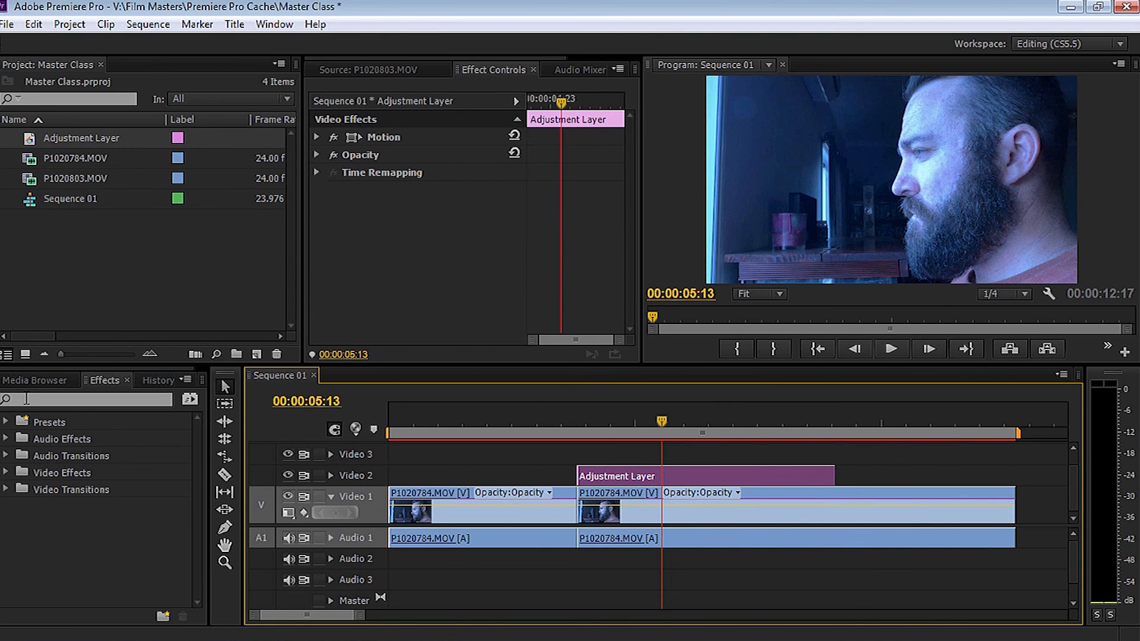
# - Apply Brightness & Contrast at brightness -3.0 to the adjustment layer and extend it from 0 over both clips
pyautogui.click(6, 473)
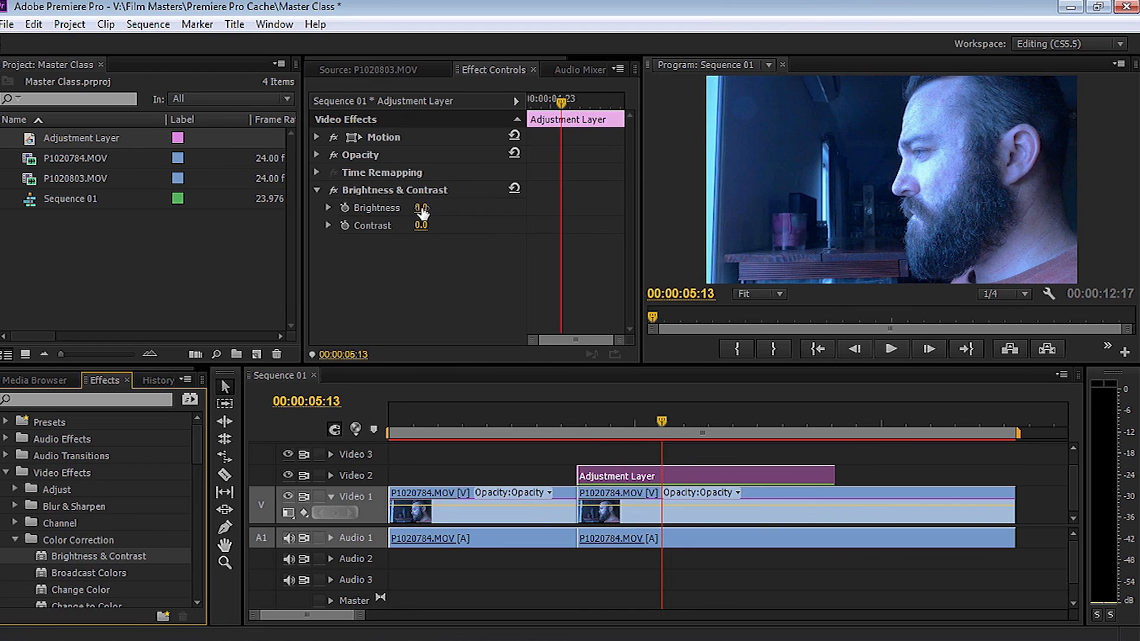
pyautogui.moveTo(421, 208); pyautogui.dragTo(456, 211)
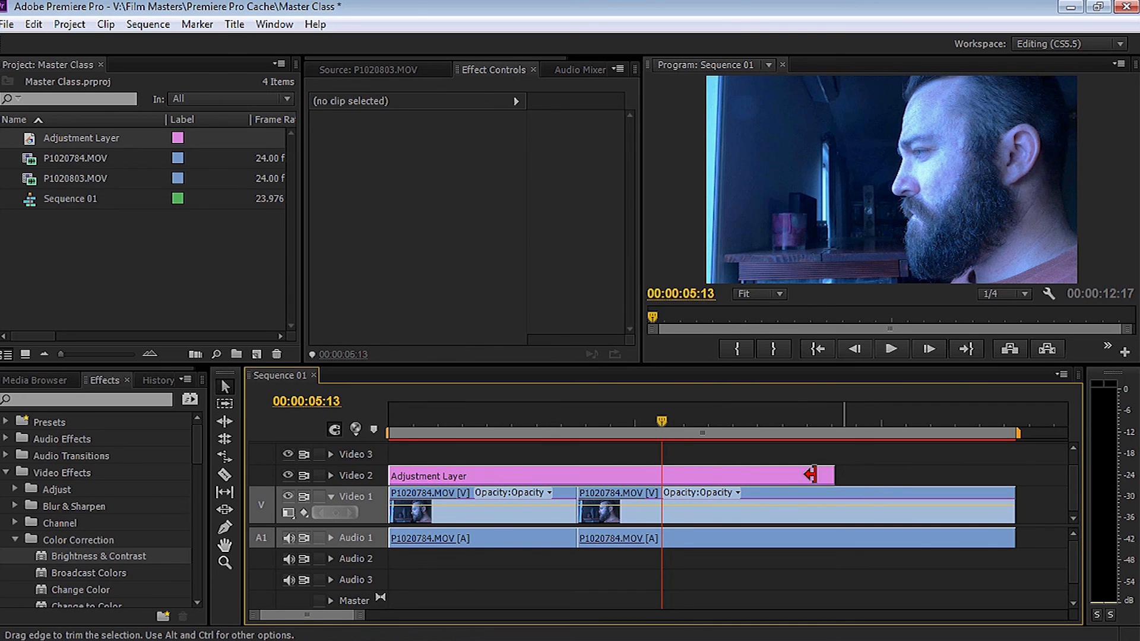
pyautogui.click(573, 433)
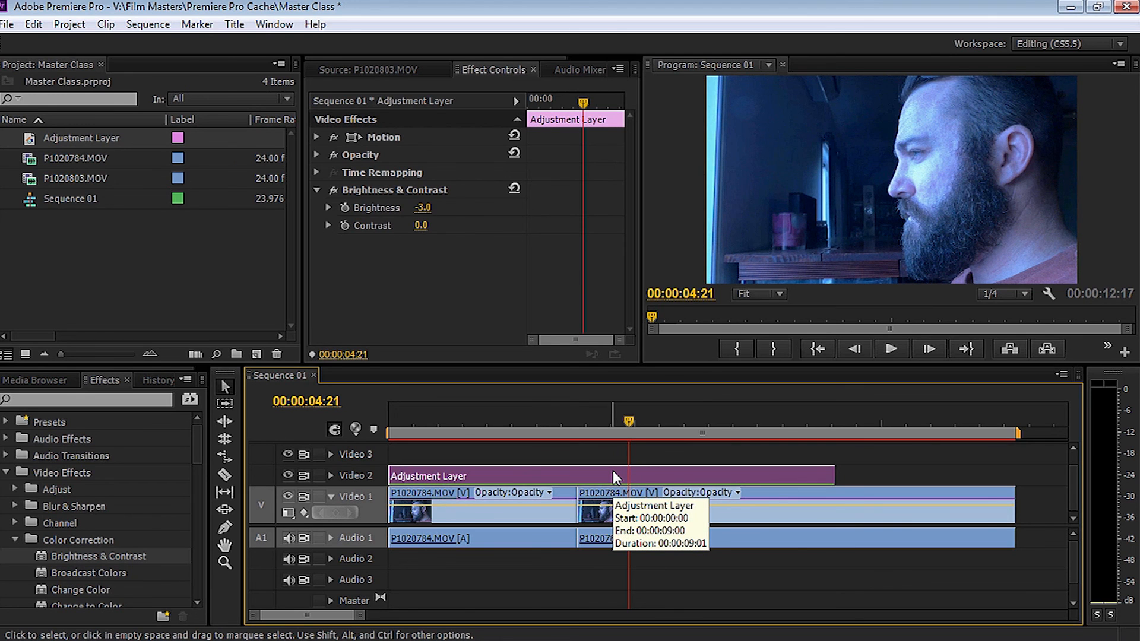
pyautogui.moveTo(578, 468)
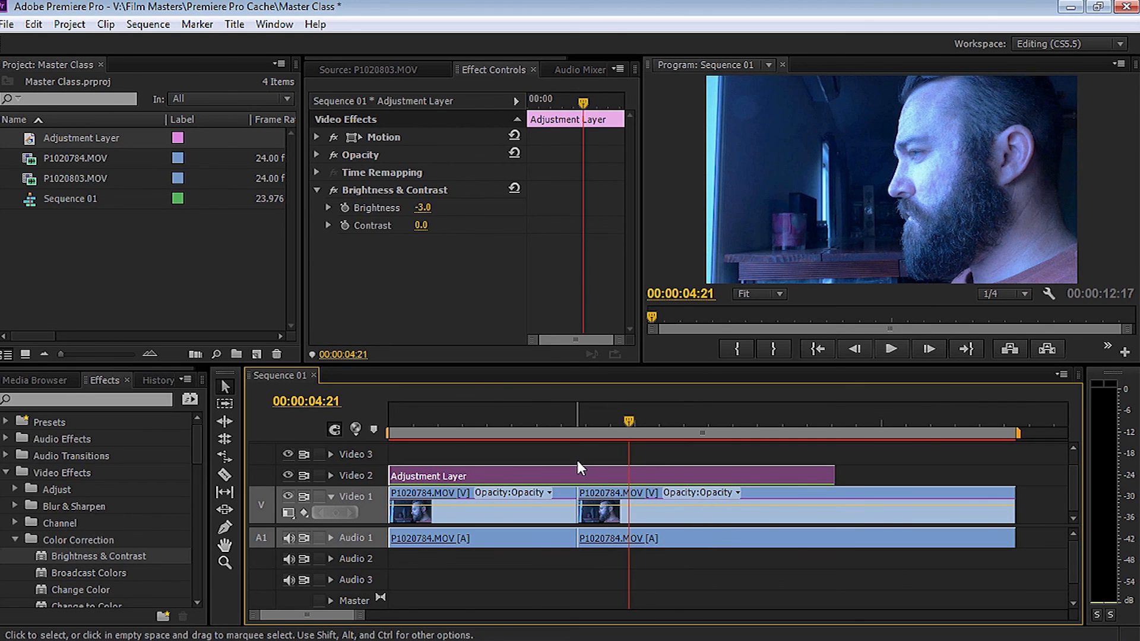